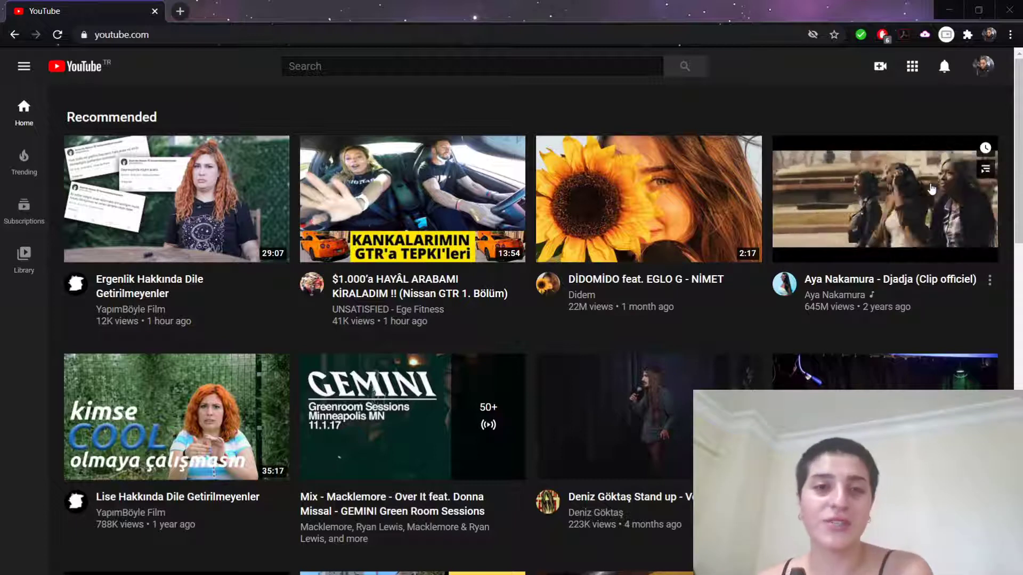
{"action": "mouse_move", "coordinate": [821, 104]}
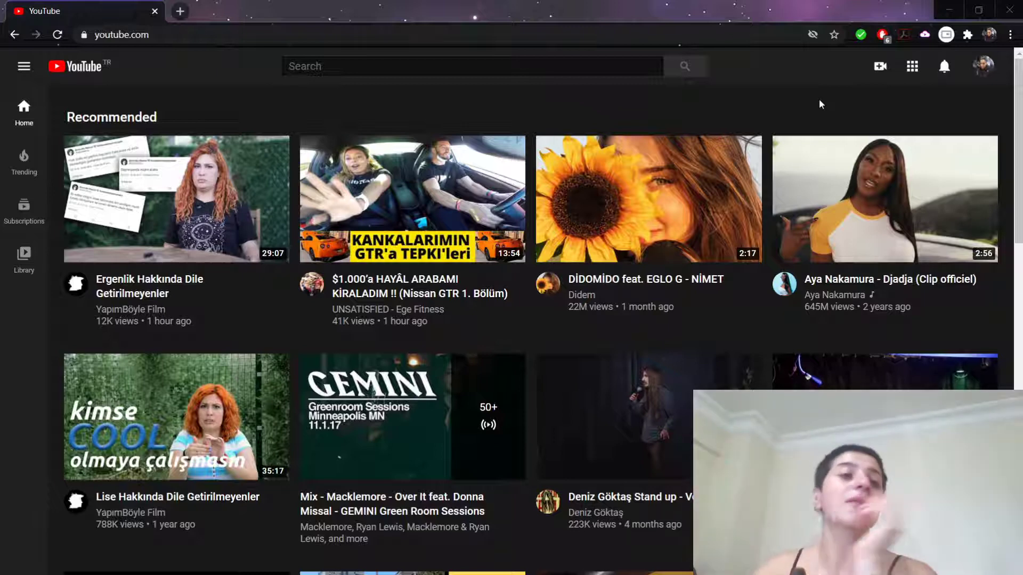
Open the 'Ergenlik Hakkında Dile Getirilmeyenler' video and scroll through its watch page
{"action": "left_click", "coordinate": [131, 35]}
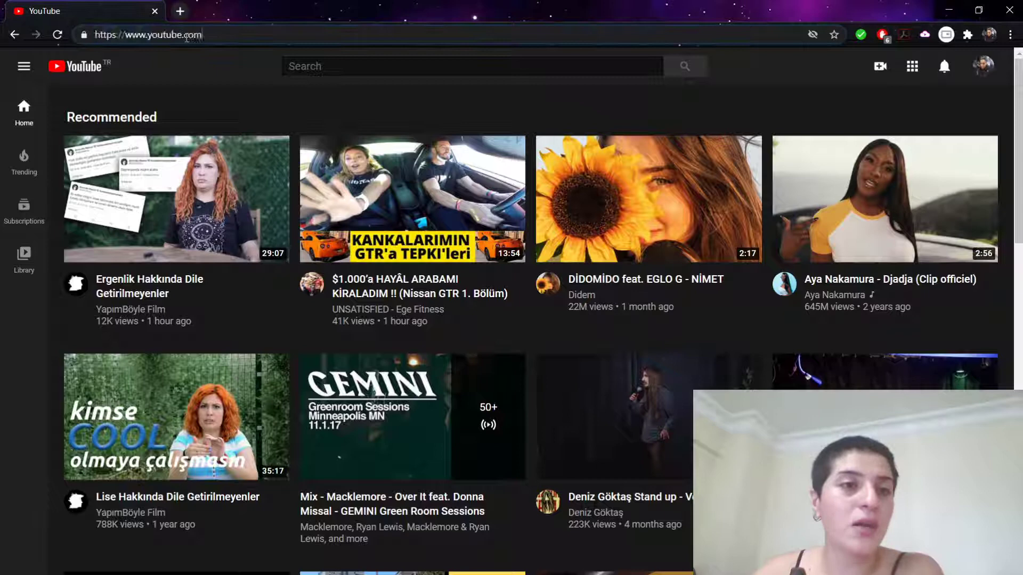
{"action": "mouse_move", "coordinate": [117, 195]}
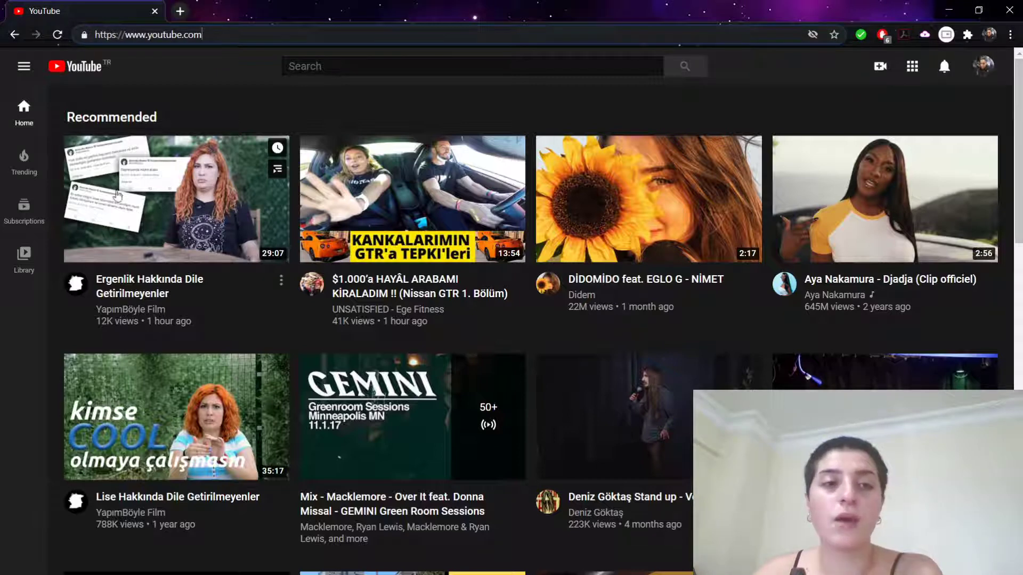
{"action": "mouse_move", "coordinate": [583, 51]}
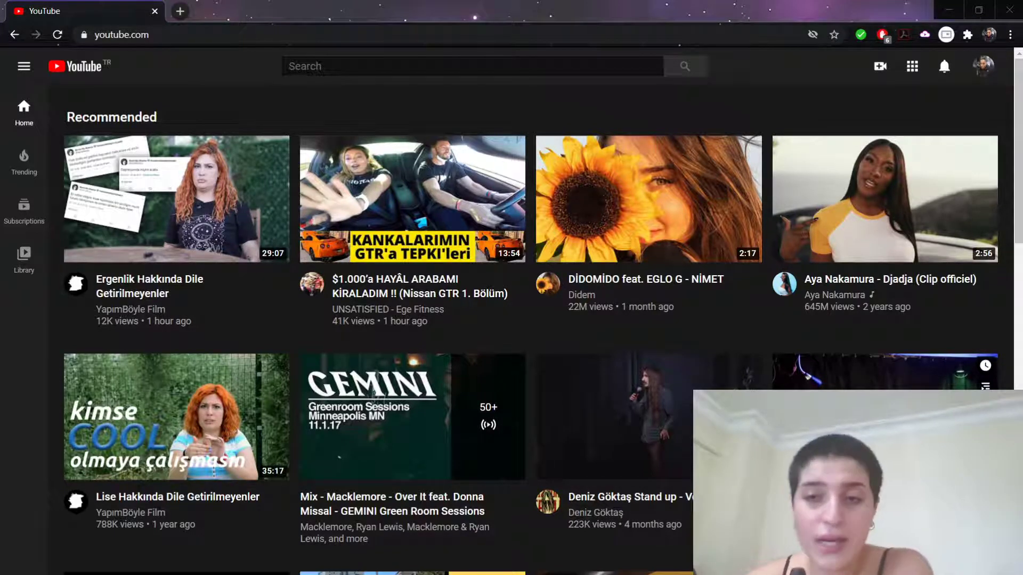
{"action": "mouse_move", "coordinate": [157, 225]}
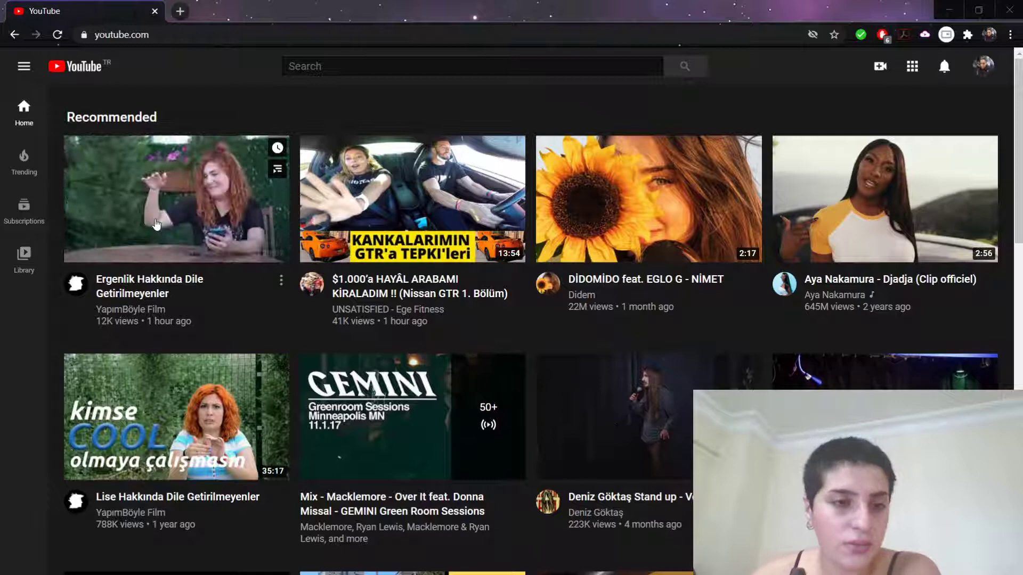
{"action": "left_click", "coordinate": [175, 198]}
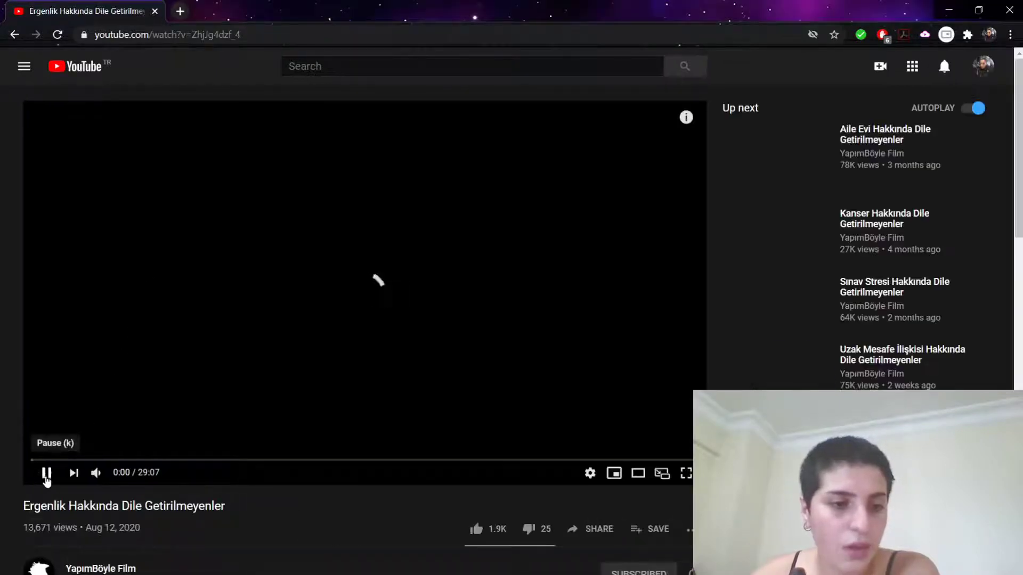
{"action": "scroll", "scroll_direction": "down", "scroll_amount": 3}
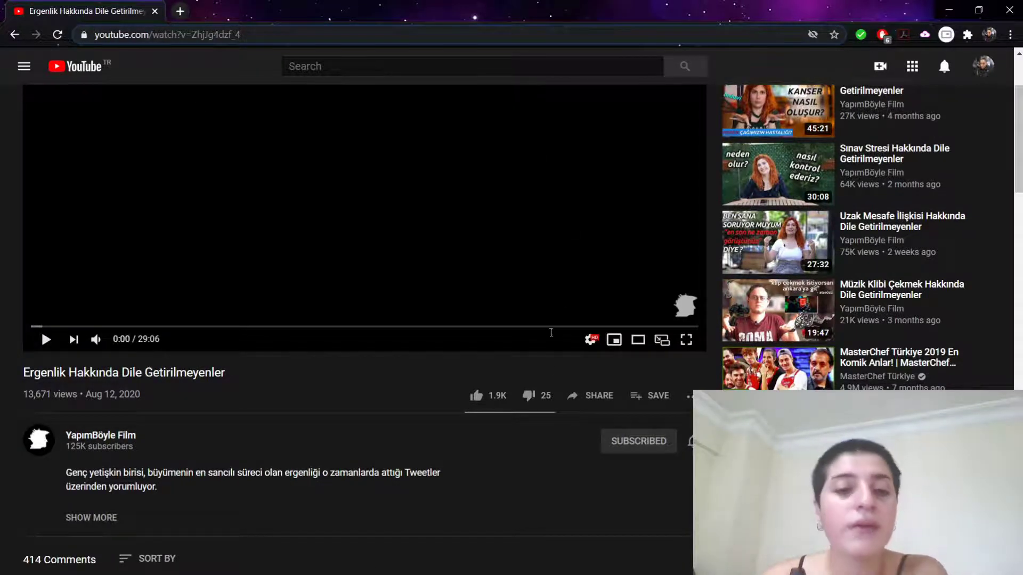
{"action": "mouse_move", "coordinate": [494, 217]}
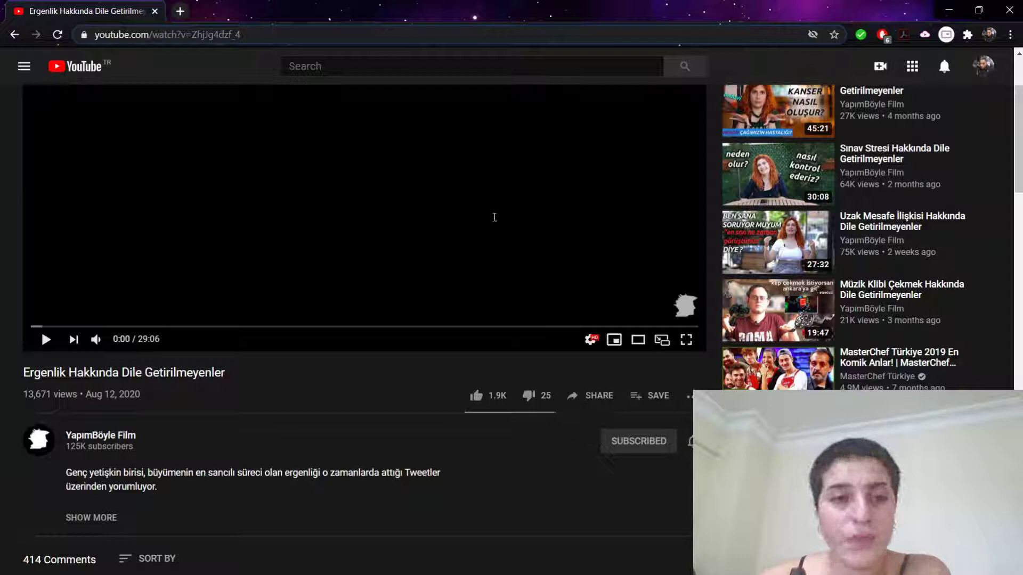
{"action": "left_click", "coordinate": [78, 66]}
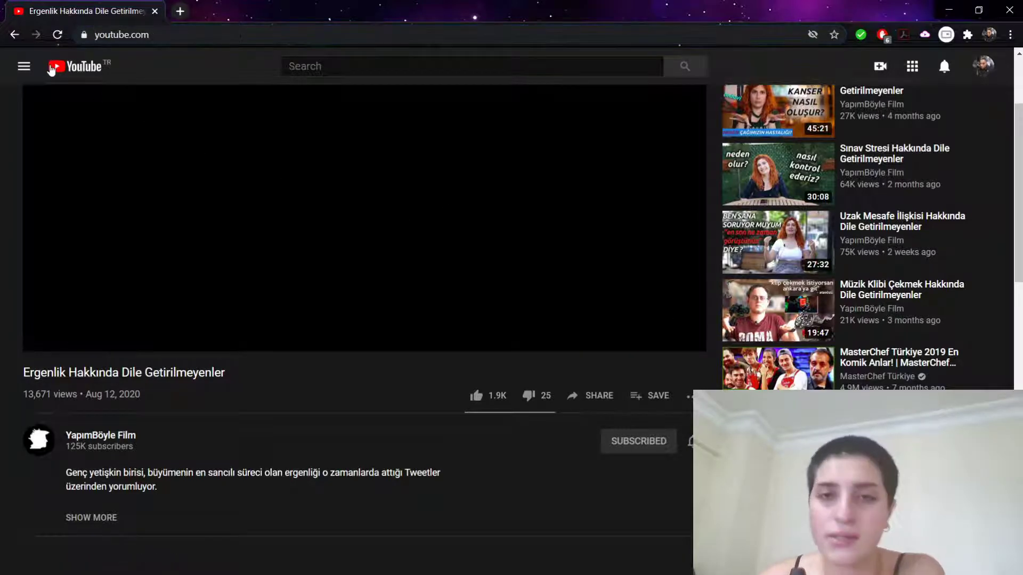
Load the YouTube home page and expand the full navigation menu
{"action": "left_click", "coordinate": [77, 66]}
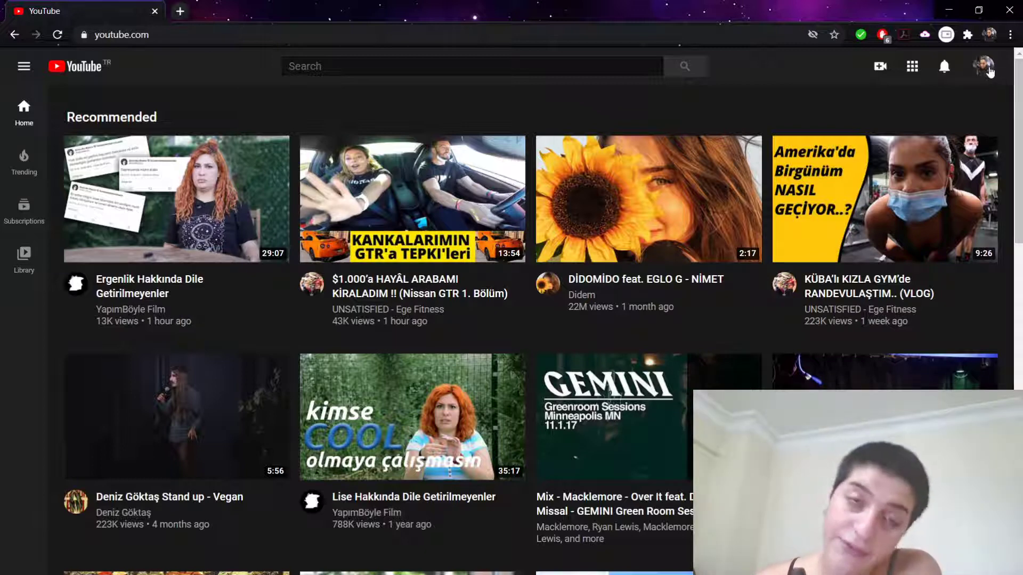
{"action": "mouse_move", "coordinate": [265, 298]}
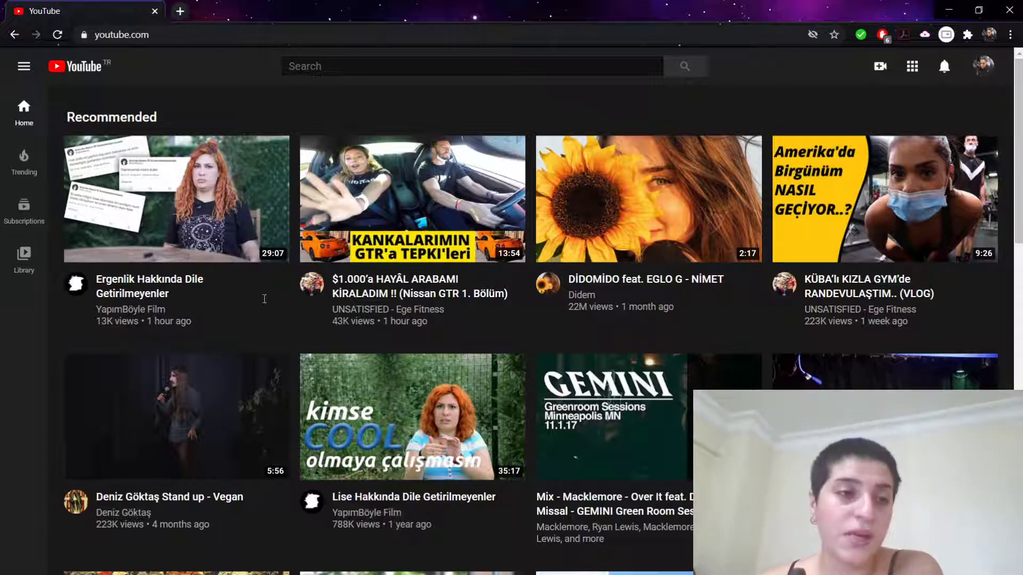
{"action": "left_click", "coordinate": [24, 66]}
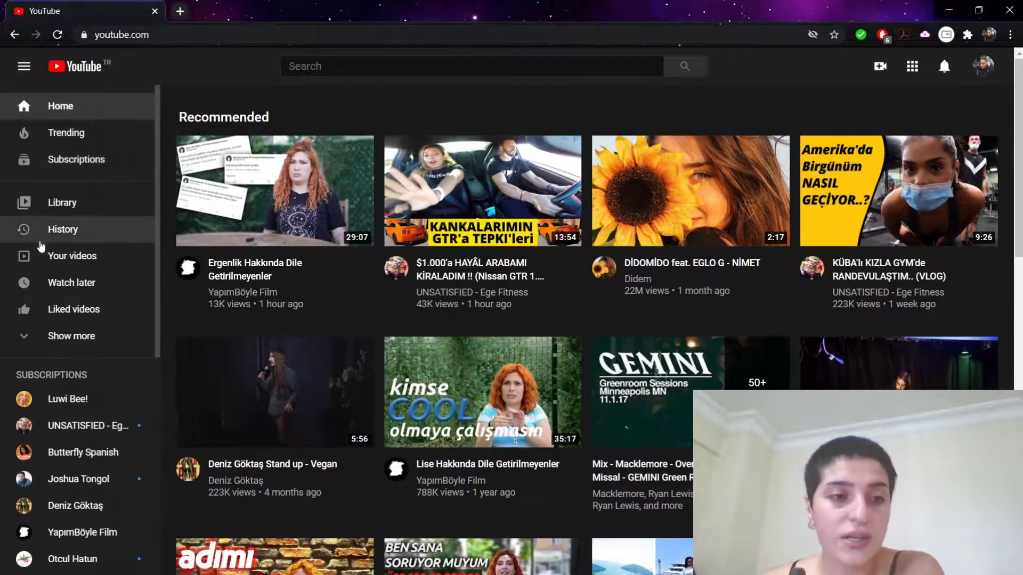
{"action": "left_click", "coordinate": [70, 336]}
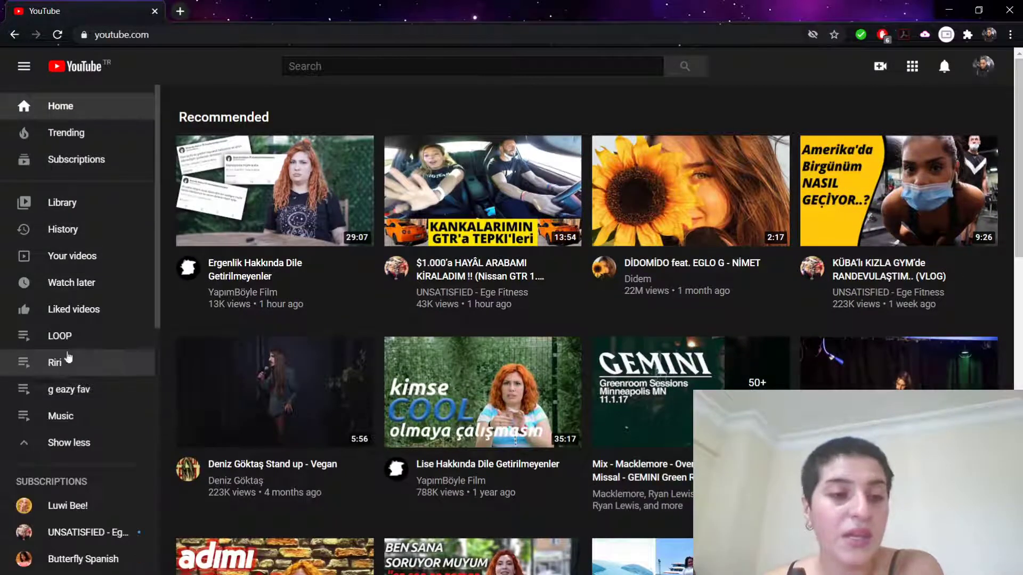
{"action": "mouse_move", "coordinate": [65, 389]}
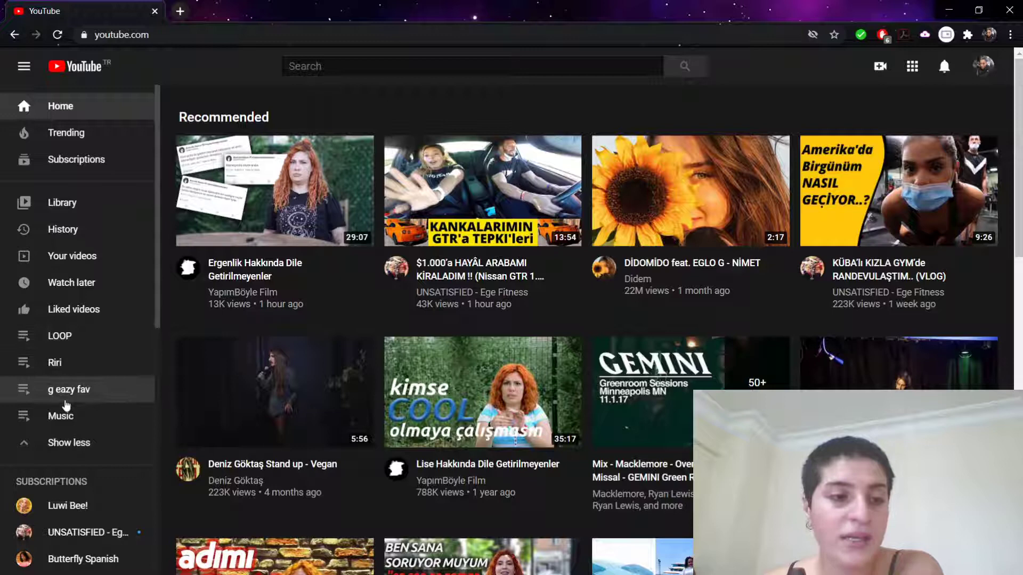
{"action": "mouse_move", "coordinate": [23, 68]}
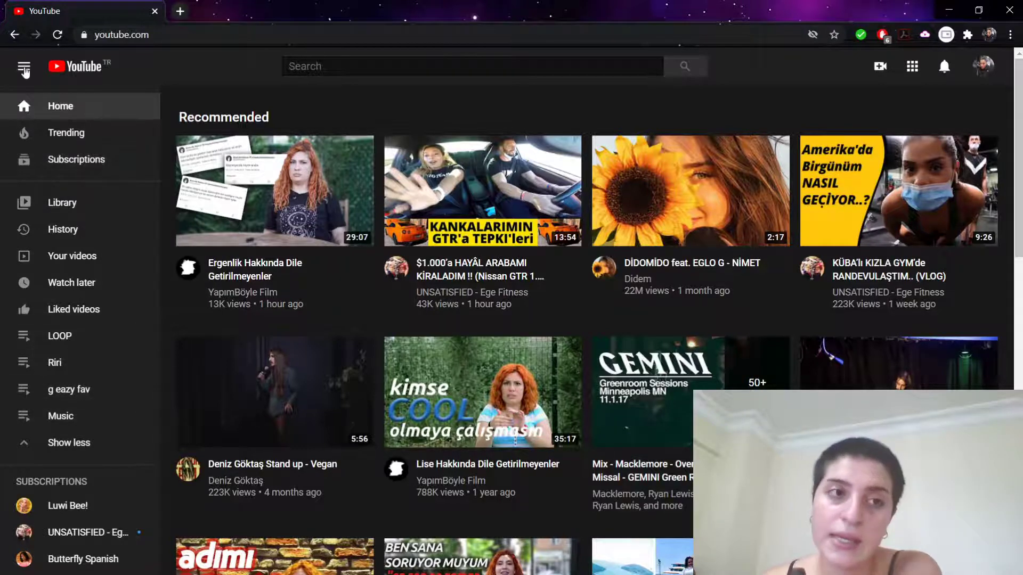
{"action": "left_click", "coordinate": [23, 66]}
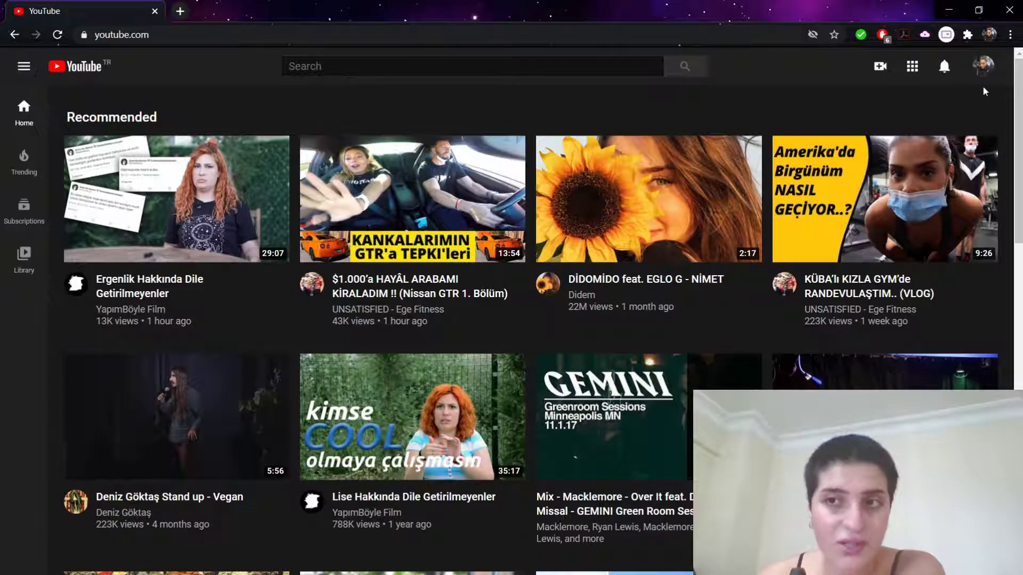
{"action": "mouse_move", "coordinate": [913, 199]}
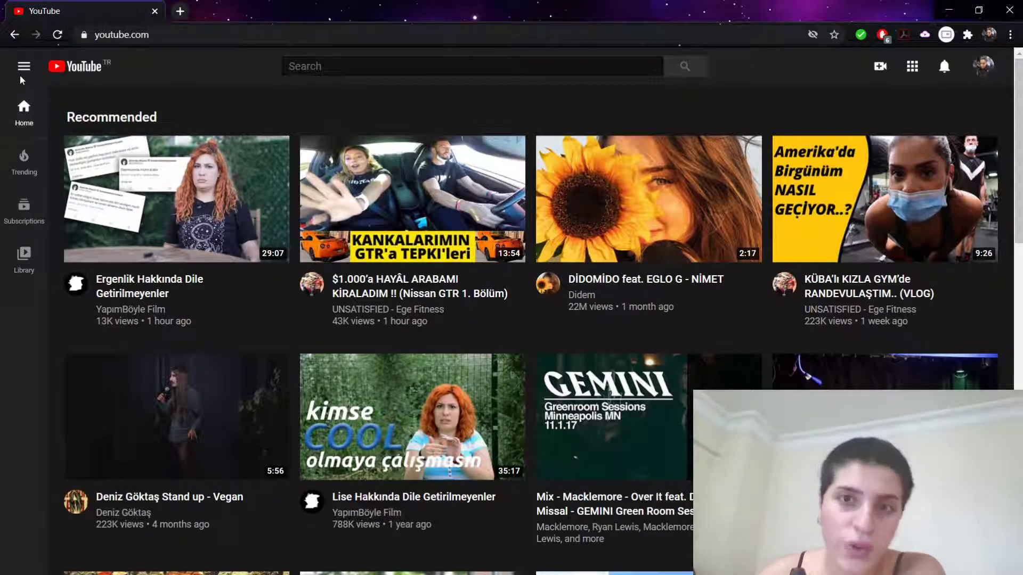
{"action": "left_click", "coordinate": [24, 66]}
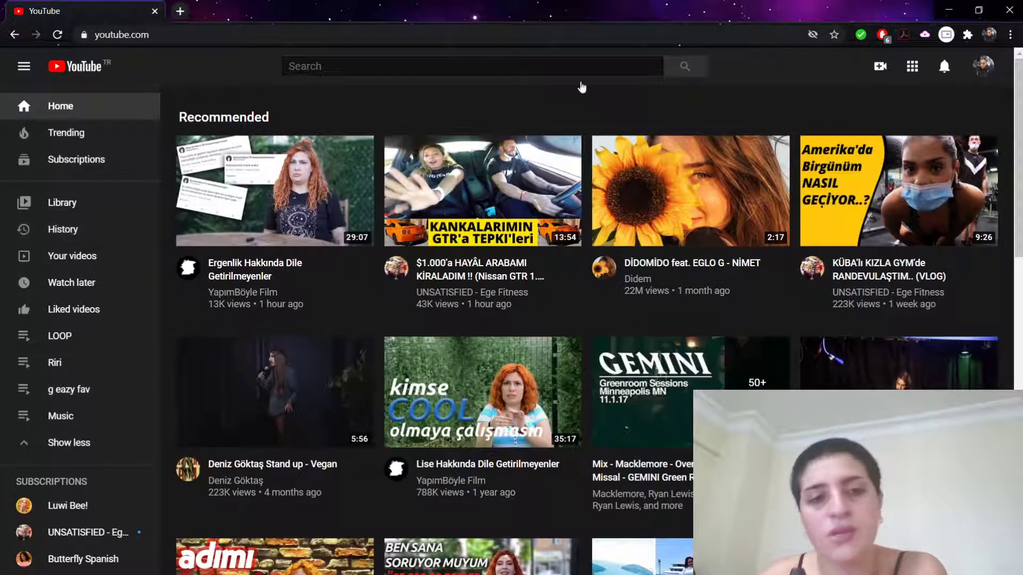
Collapse the navigation menu and open 'Ergenlik Hakkında Dile Getirilmeyenler' from recommendations
{"action": "left_click", "coordinate": [24, 66]}
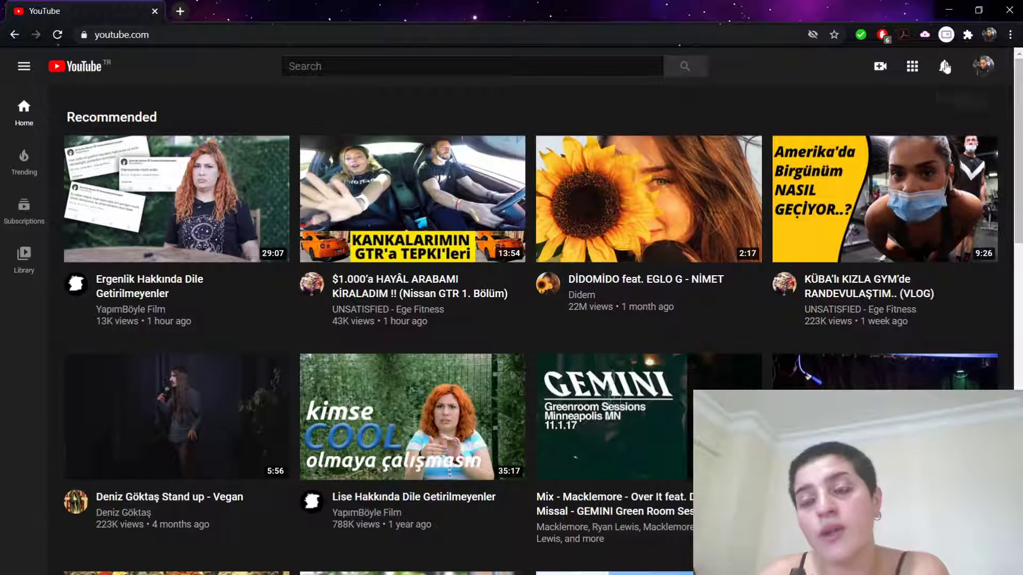
{"action": "mouse_move", "coordinate": [944, 66]}
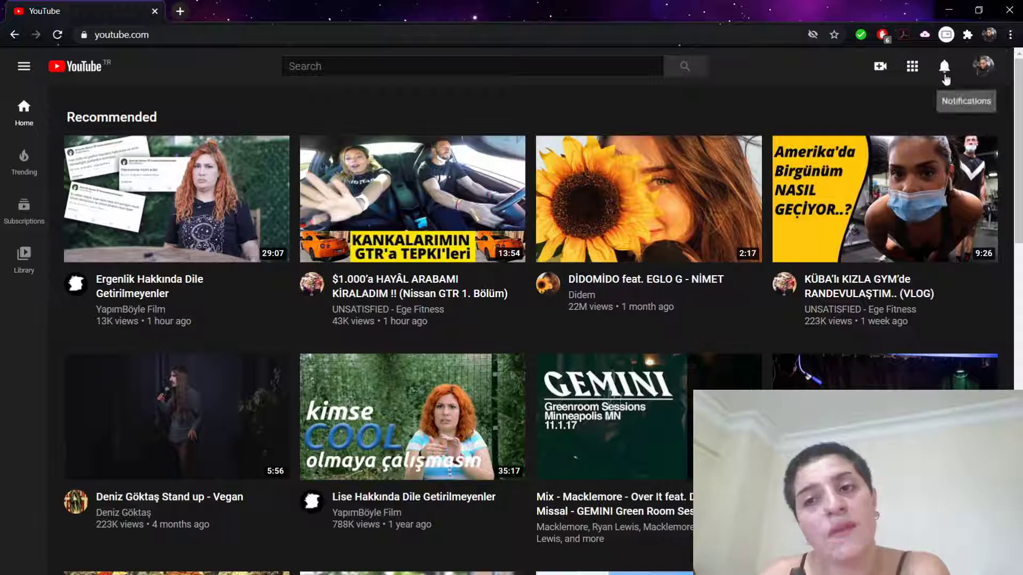
{"action": "mouse_move", "coordinate": [967, 73]}
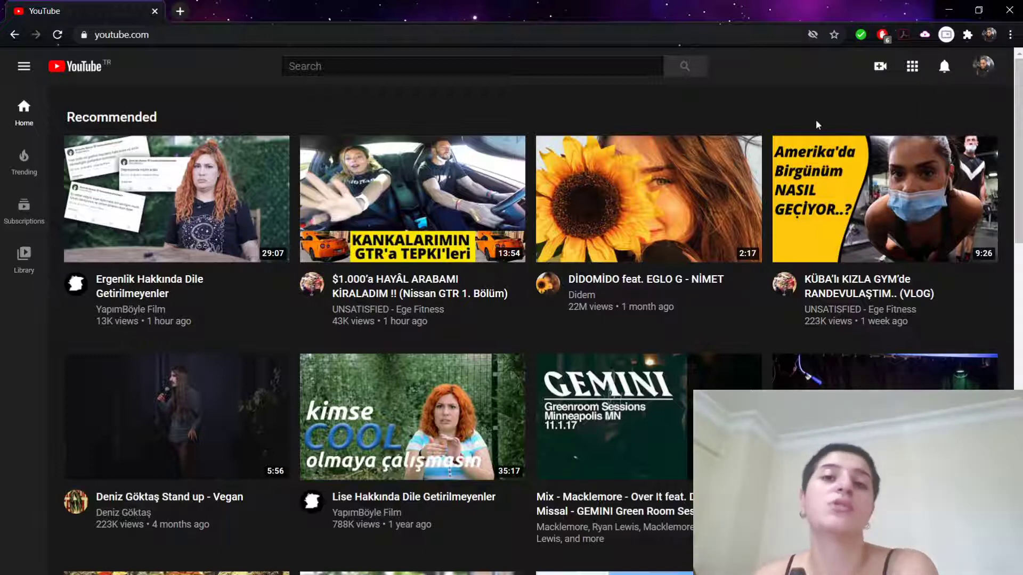
{"action": "mouse_move", "coordinate": [860, 174]}
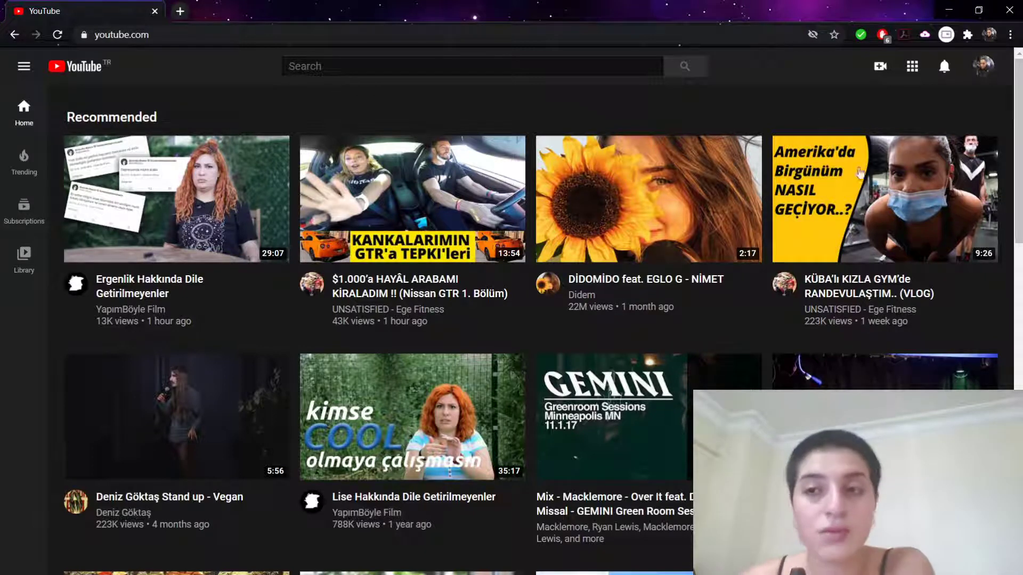
{"action": "mouse_move", "coordinate": [981, 95]}
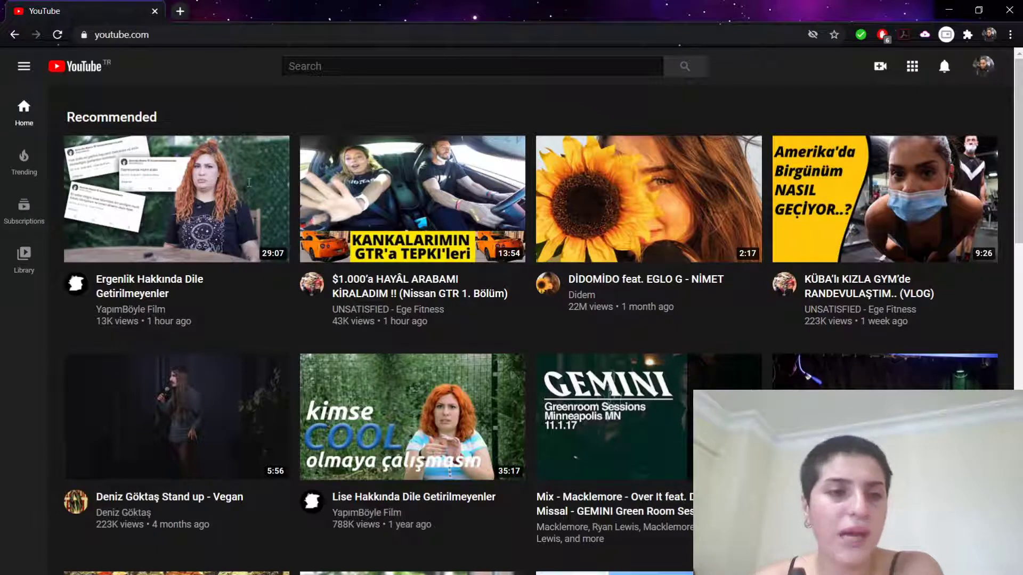
{"action": "left_click", "coordinate": [177, 199]}
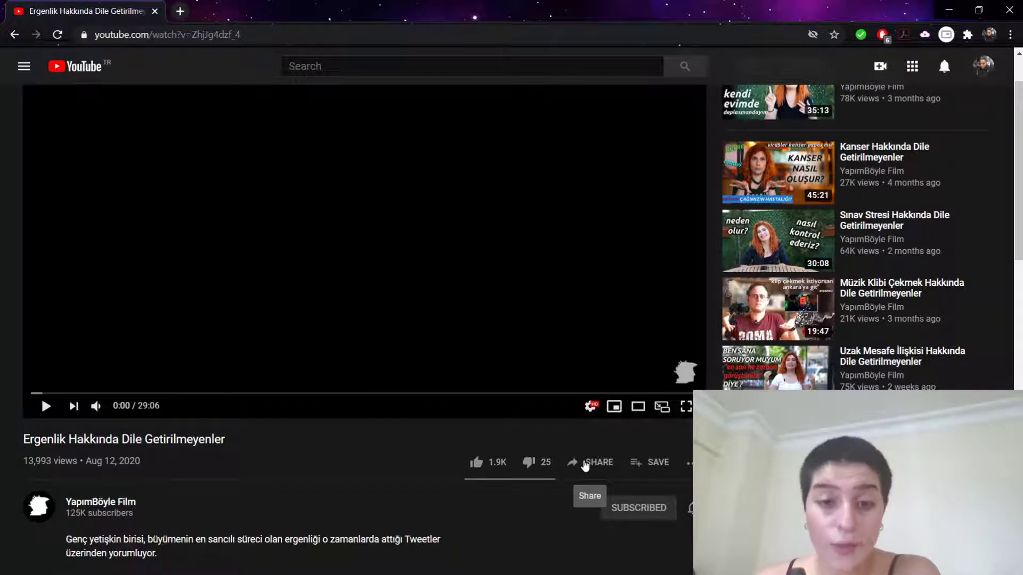
Bring up the video's Share dialog with its short youtu.be link
{"action": "left_click", "coordinate": [590, 462]}
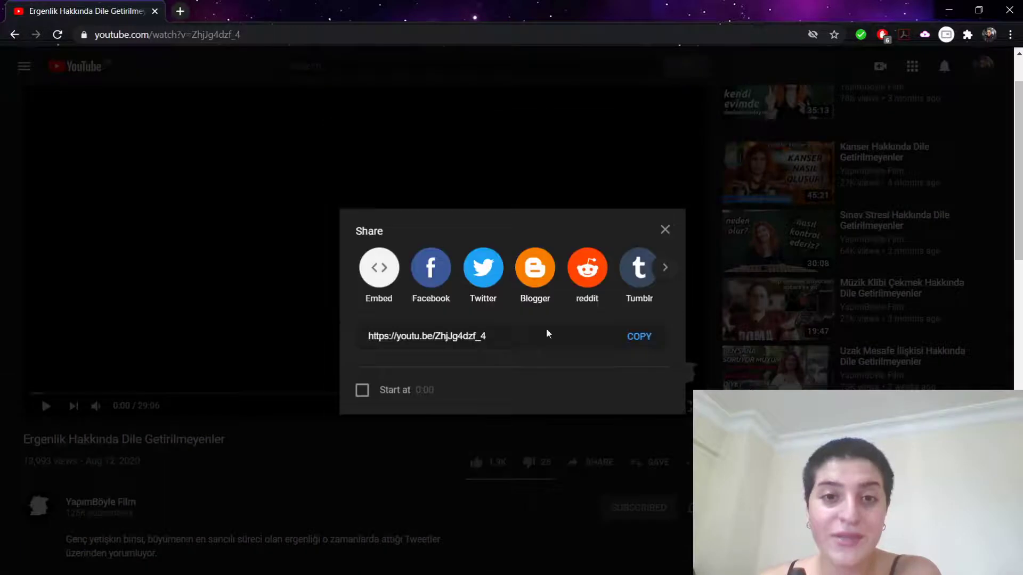
{"action": "mouse_move", "coordinate": [753, 128]}
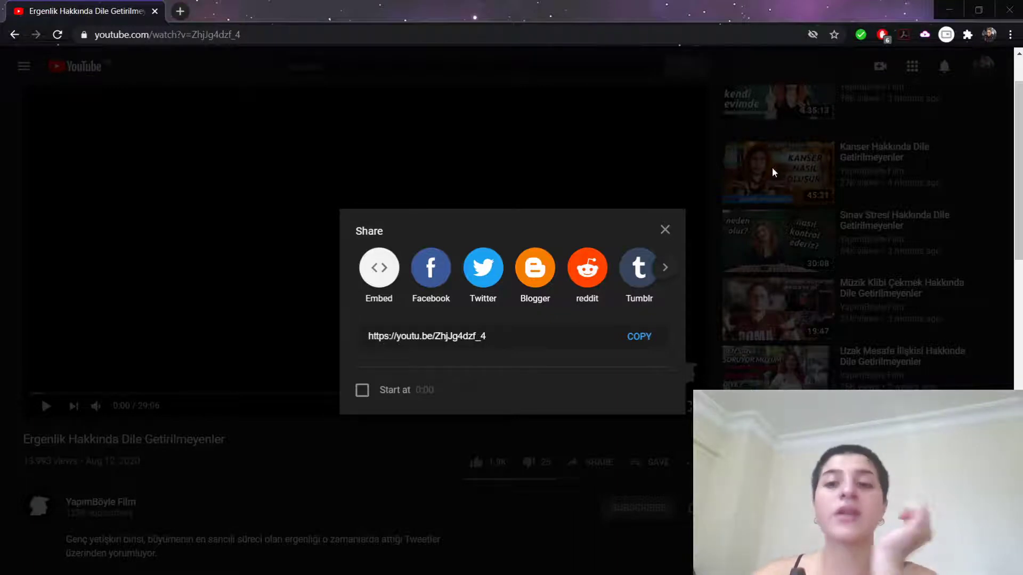
{"action": "mouse_move", "coordinate": [749, 168]}
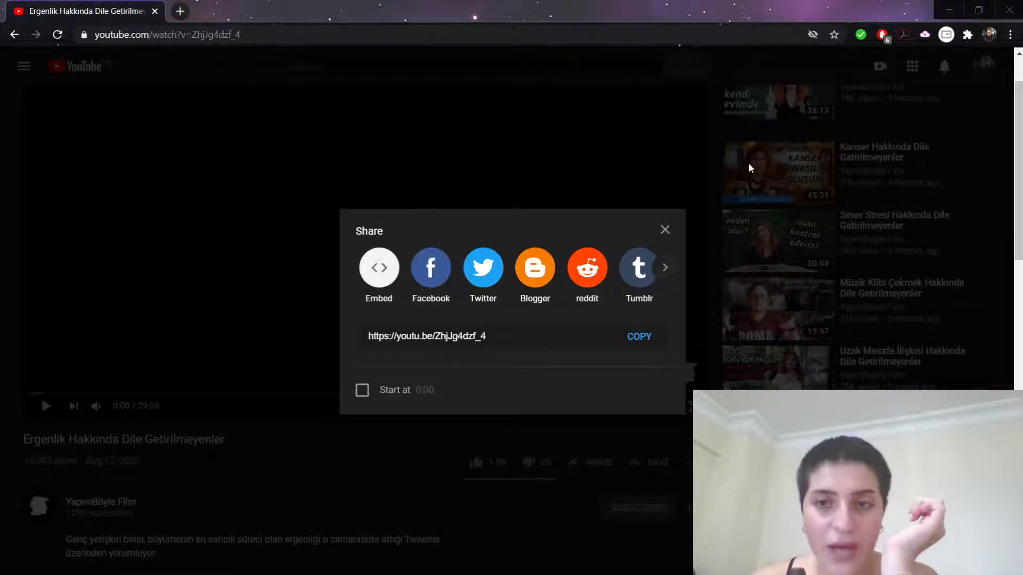
{"action": "mouse_move", "coordinate": [765, 195]}
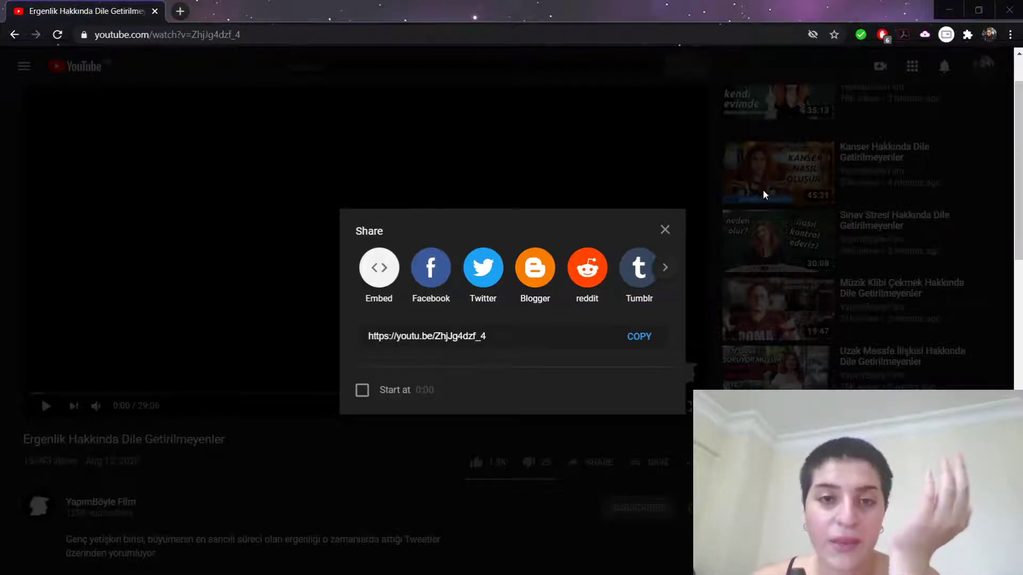
{"action": "mouse_move", "coordinate": [541, 143]}
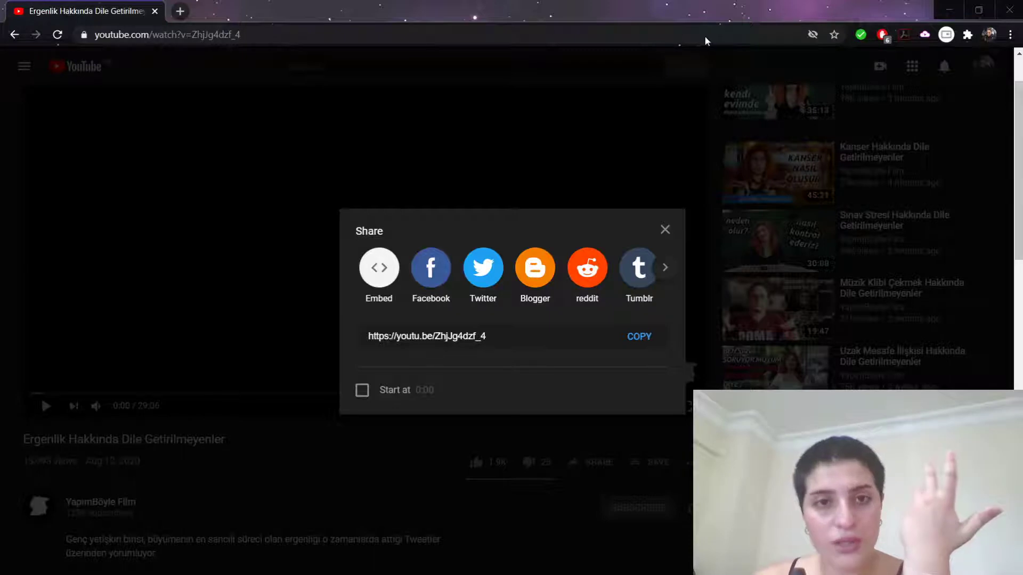
{"action": "mouse_move", "coordinate": [620, 142]}
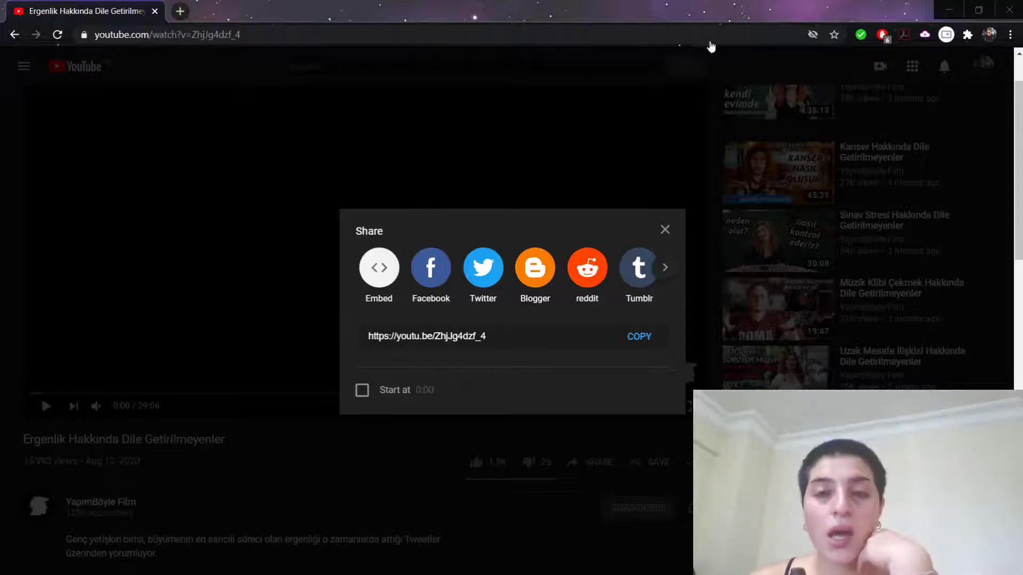
Select the short share link, then reveal more services like Pinterest, LinkedIn and Email
{"action": "left_click", "coordinate": [486, 336]}
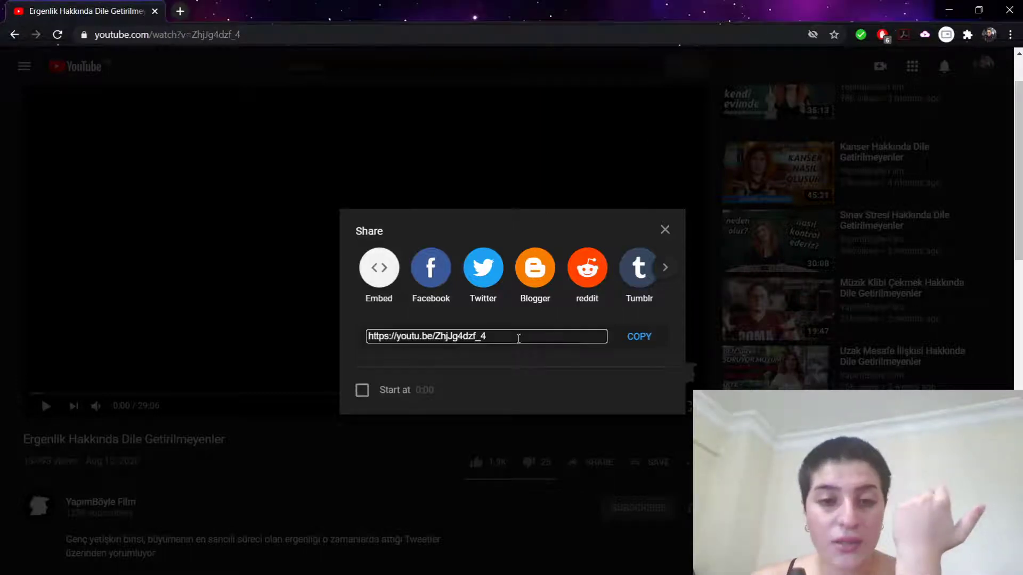
{"action": "triple_click", "coordinate": [486, 336]}
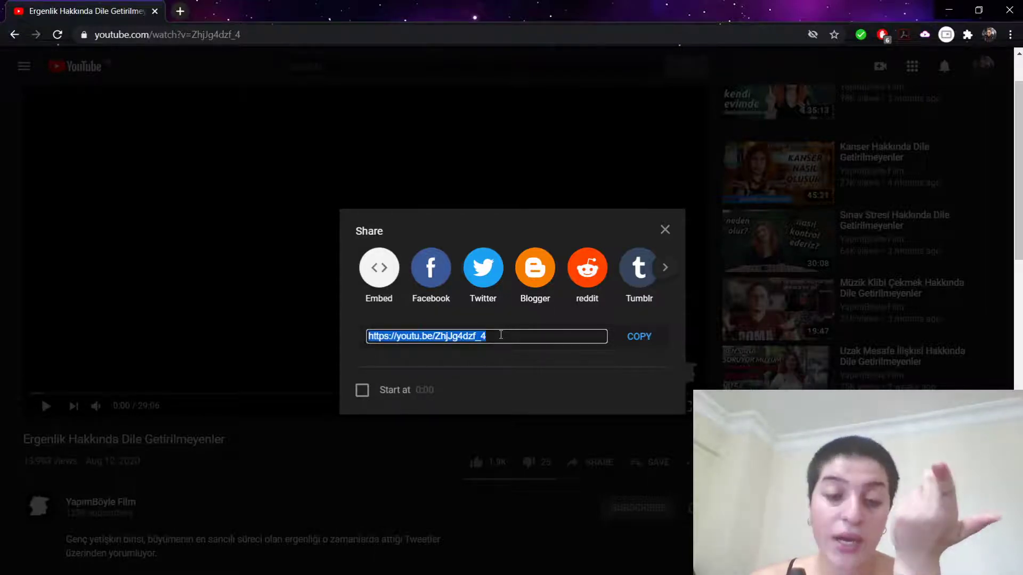
{"action": "mouse_move", "coordinate": [454, 270]}
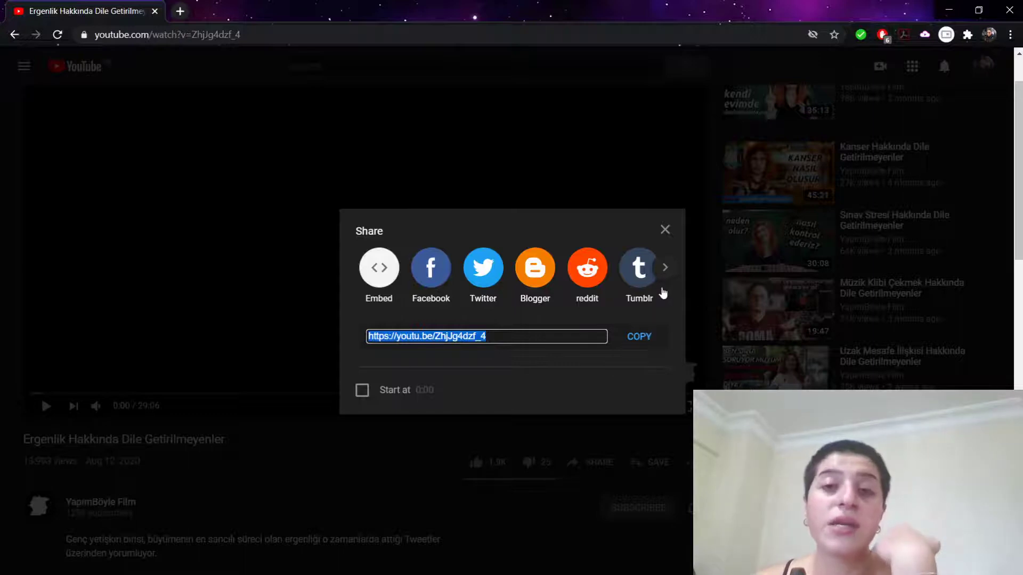
{"action": "left_click", "coordinate": [665, 267]}
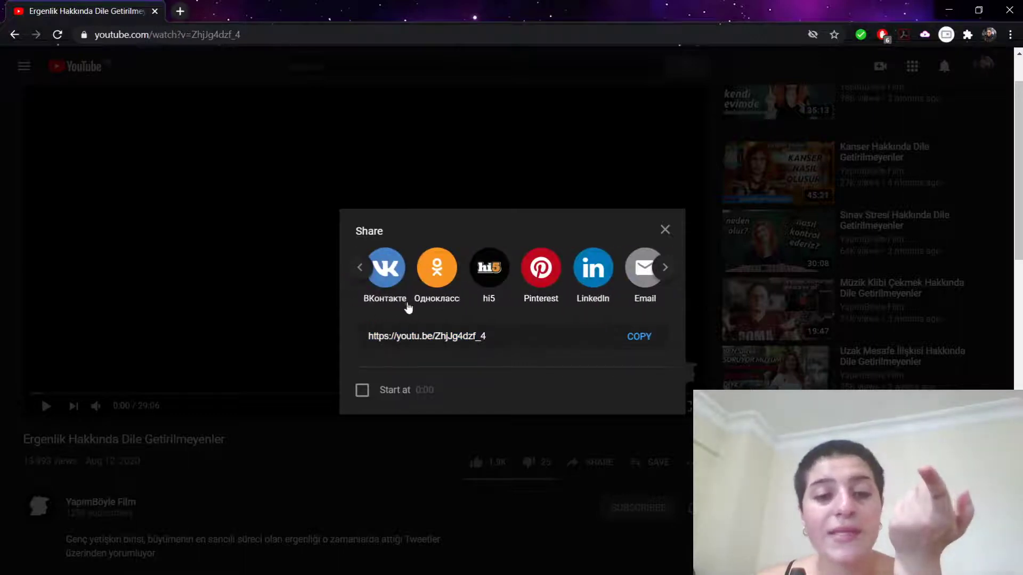
{"action": "mouse_move", "coordinate": [503, 319]}
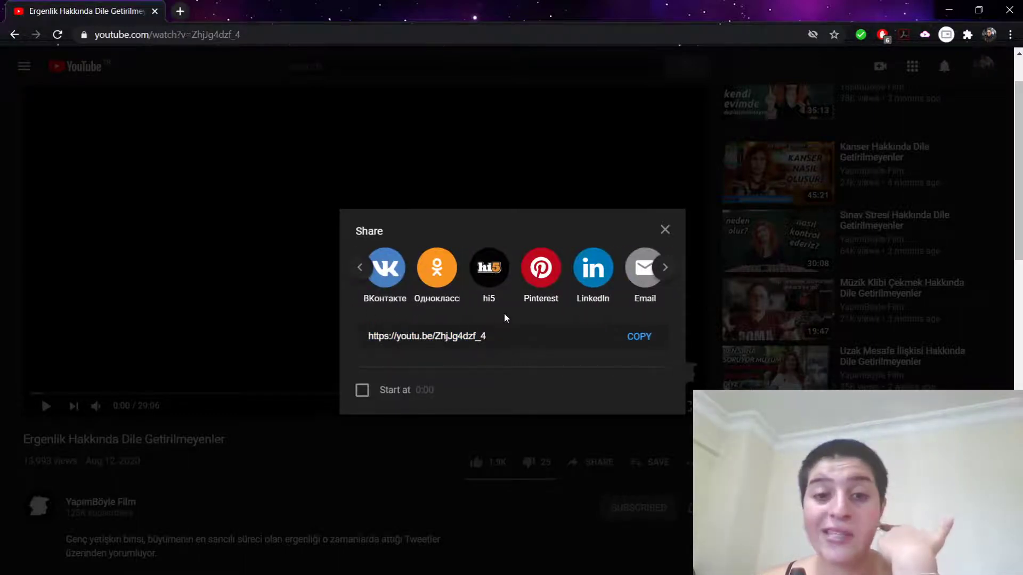
{"action": "mouse_move", "coordinate": [566, 299]}
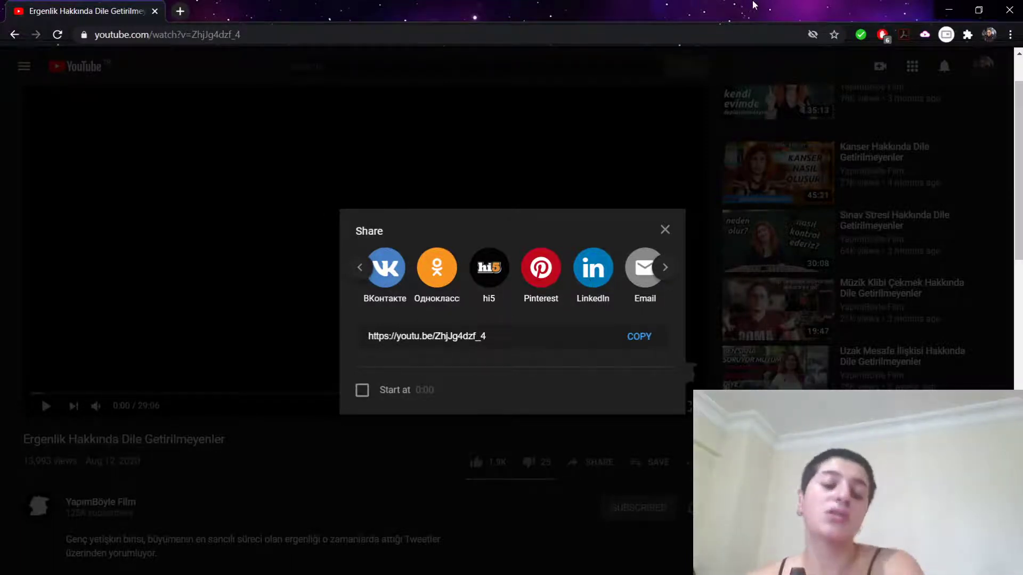
{"action": "mouse_move", "coordinate": [200, 384]}
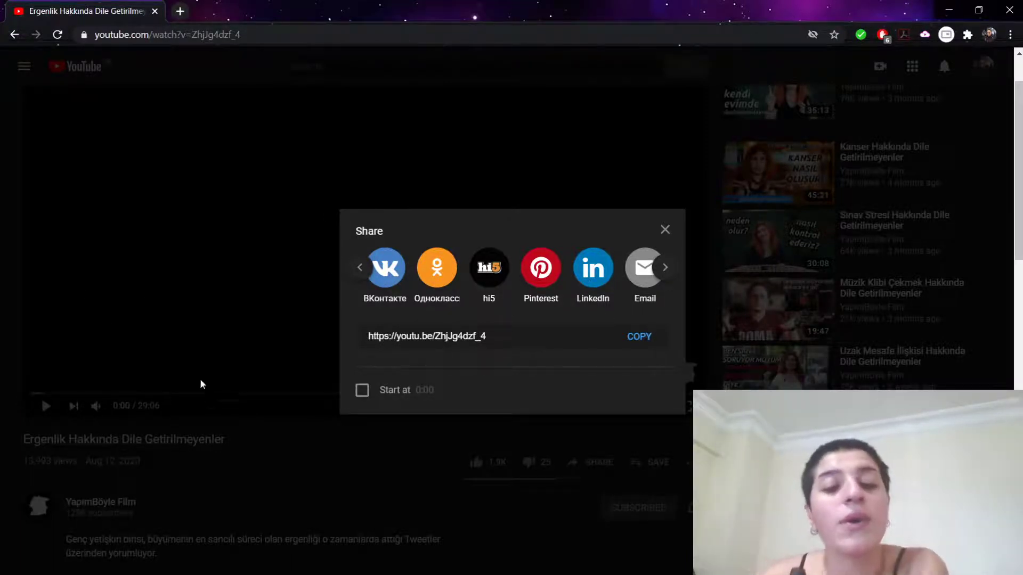
Enable 'Start at' with a typed time so the link starts at 5:35 (?t=335)
{"action": "left_click", "coordinate": [362, 390]}
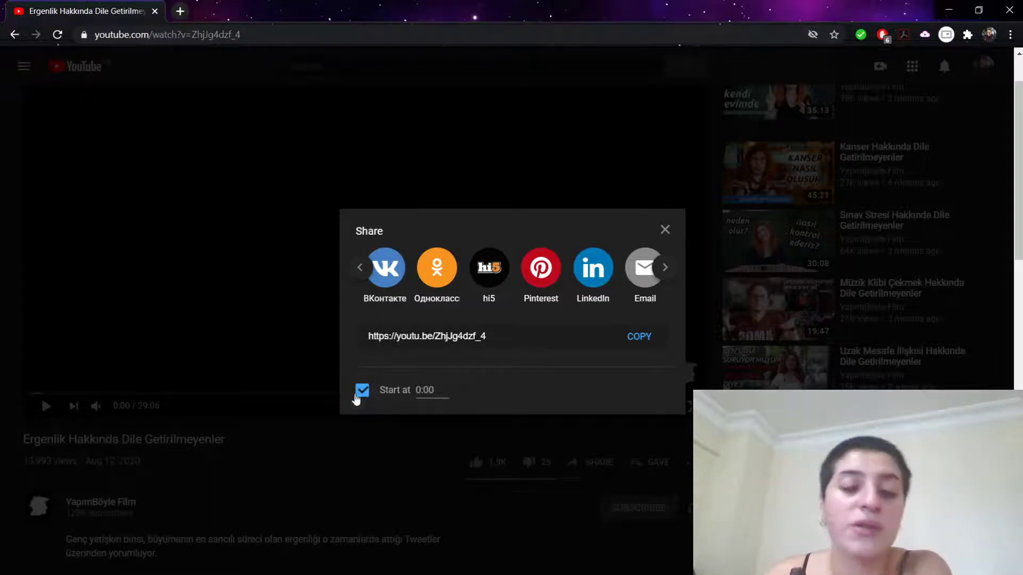
{"action": "mouse_move", "coordinate": [261, 455]}
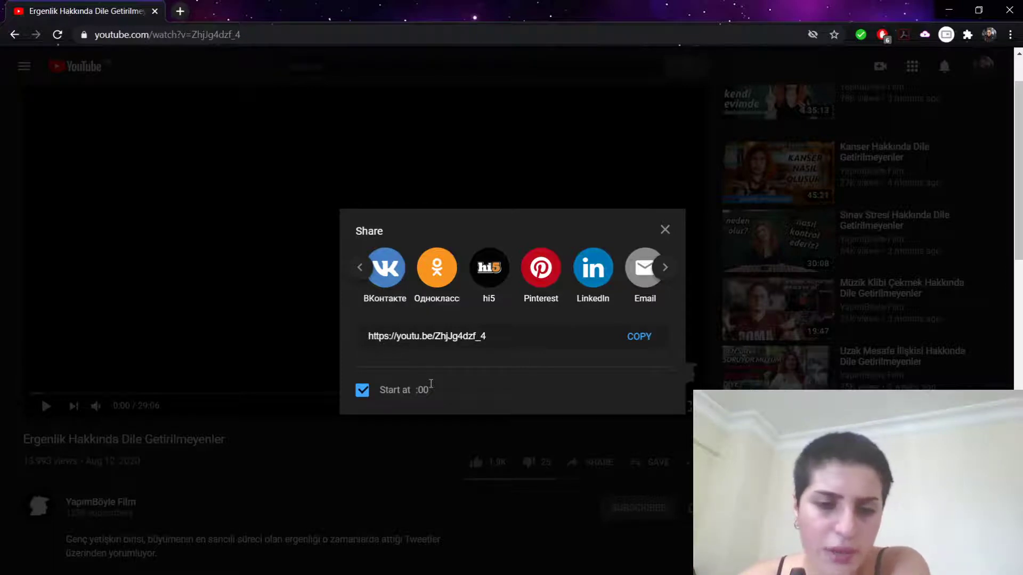
{"action": "type", "text": "5:00"}
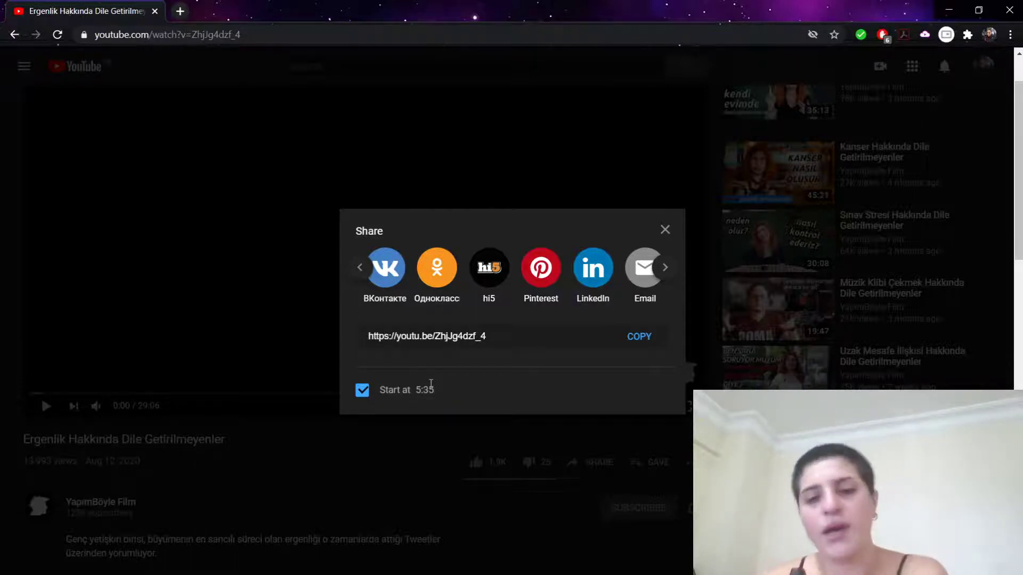
{"action": "left_click", "coordinate": [362, 390]}
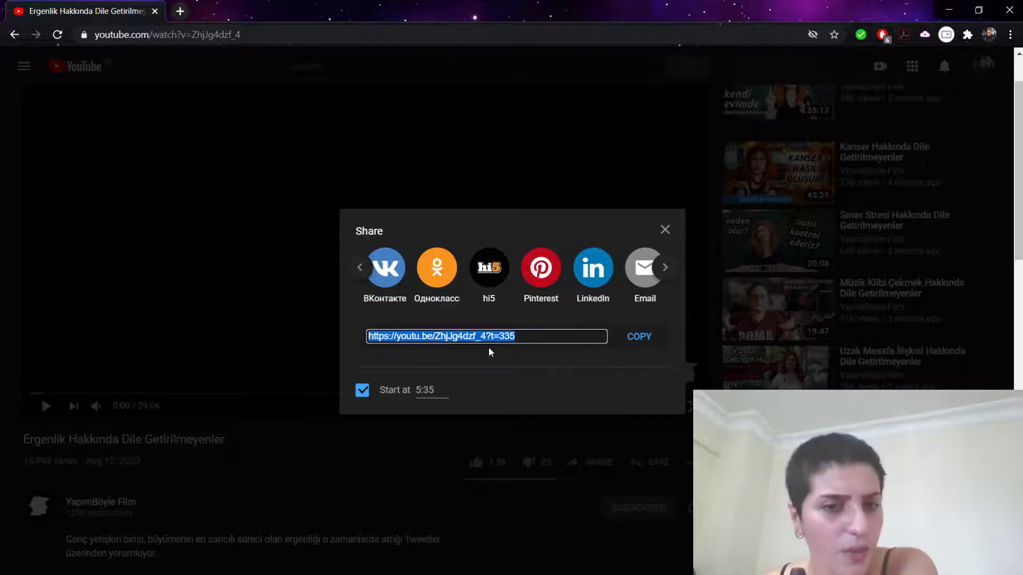
{"action": "mouse_move", "coordinate": [484, 348]}
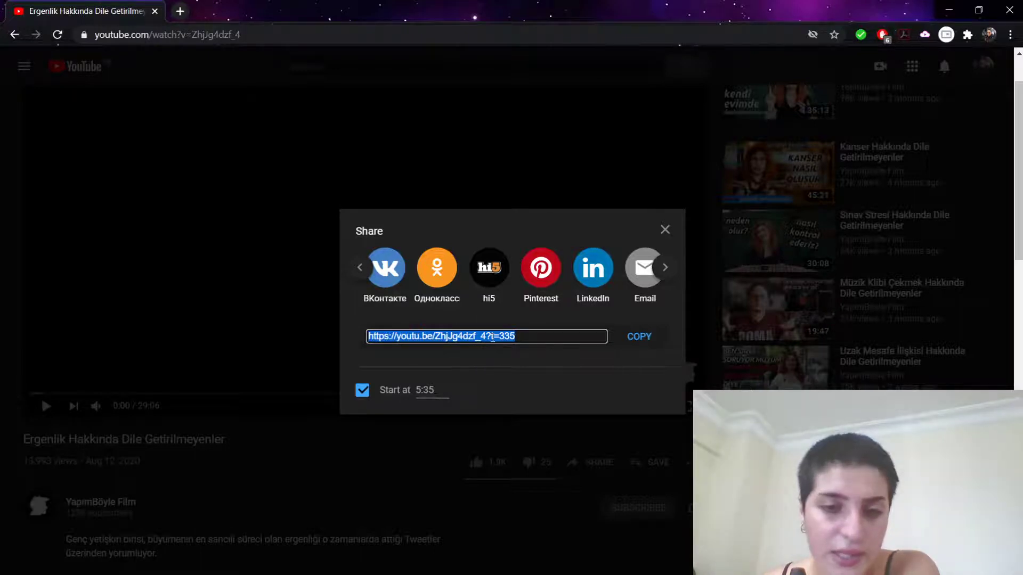
{"action": "mouse_move", "coordinate": [472, 327]}
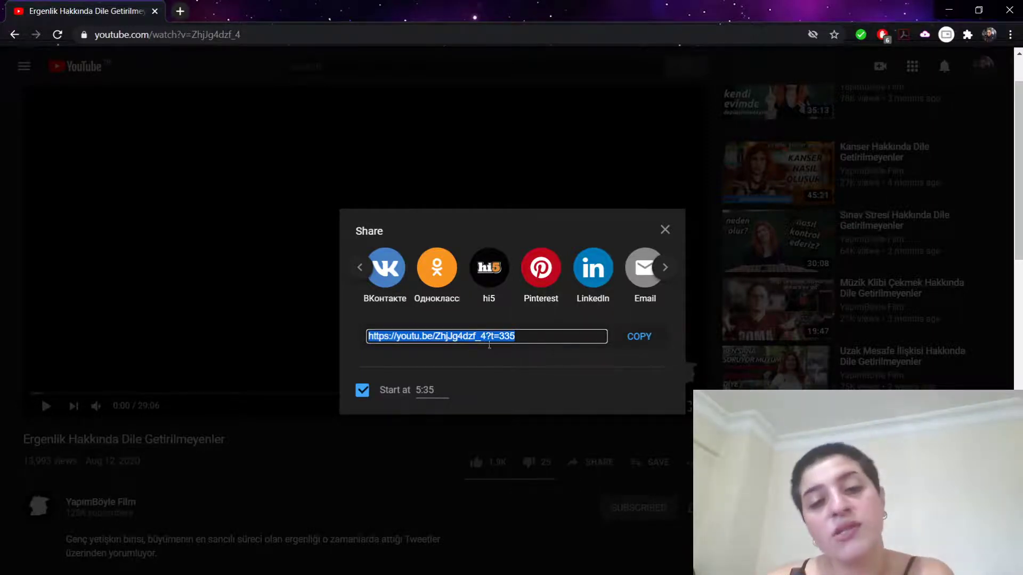
{"action": "mouse_move", "coordinate": [459, 348]}
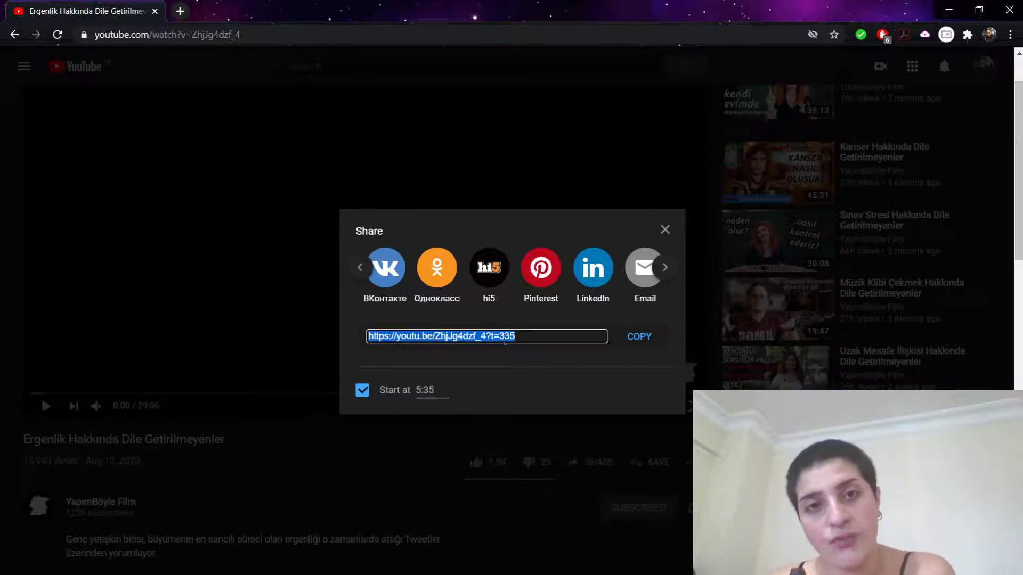
{"action": "mouse_move", "coordinate": [499, 417]}
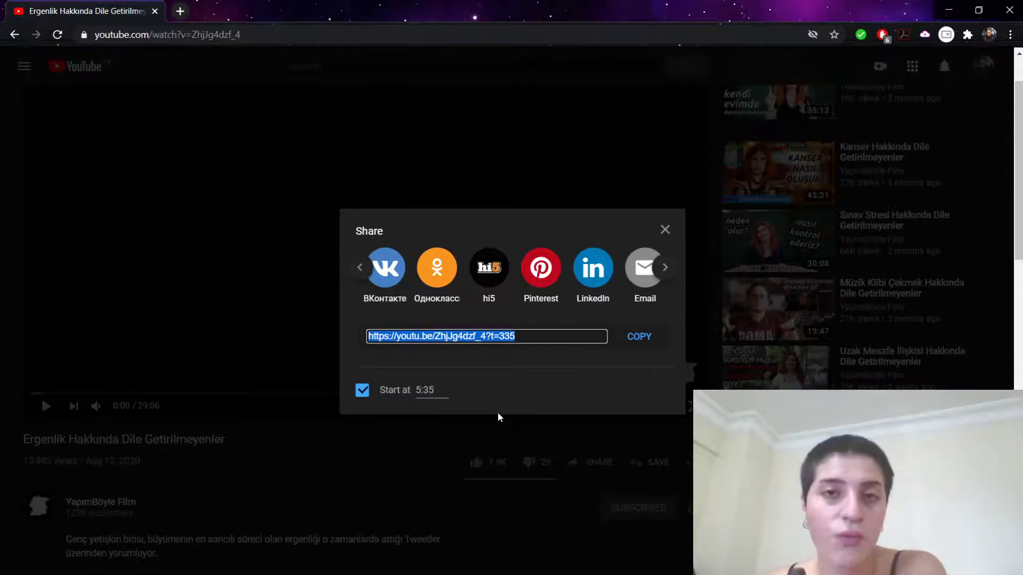
{"action": "mouse_move", "coordinate": [518, 389]}
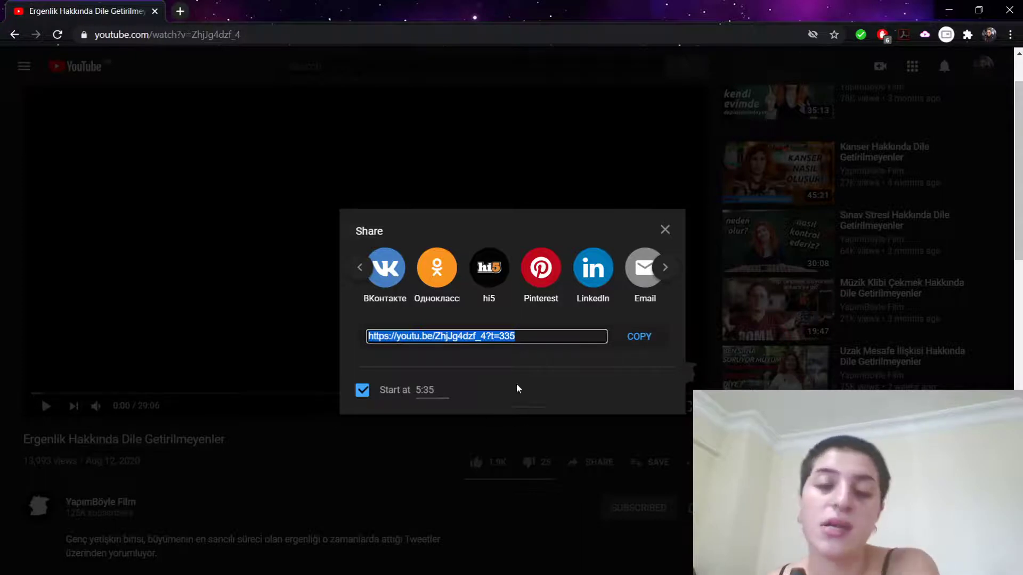
Set the start time to 5:37, copy the ?t=337 link, and close the Share dialog
{"action": "left_click", "coordinate": [427, 390]}
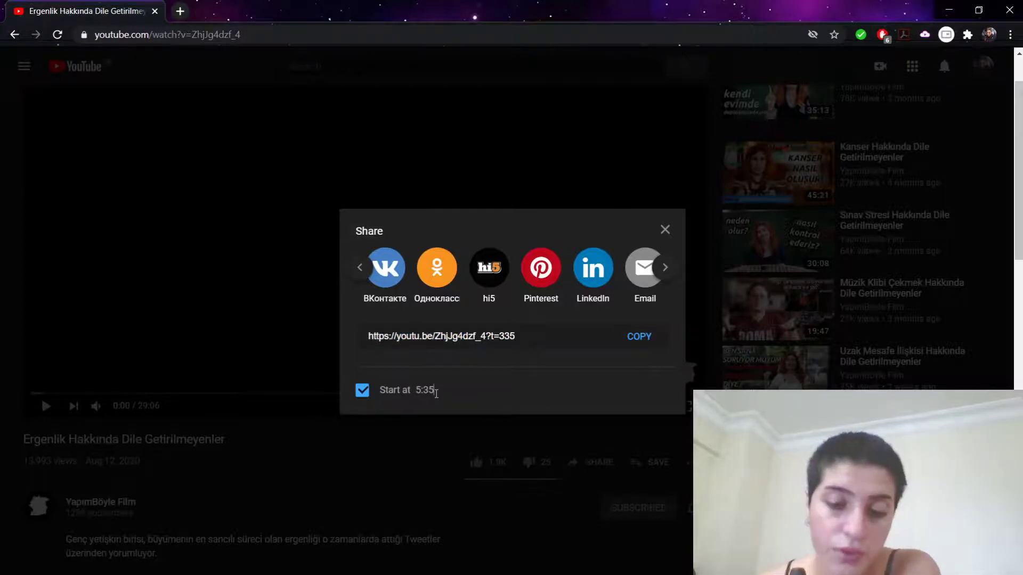
{"action": "type", "text": "37"}
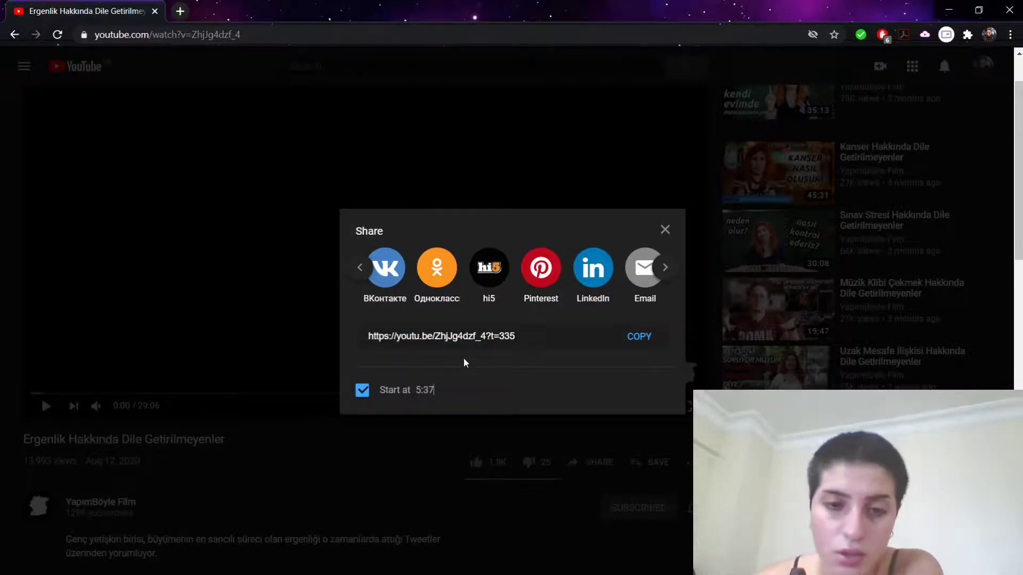
{"action": "left_click", "coordinate": [486, 336]}
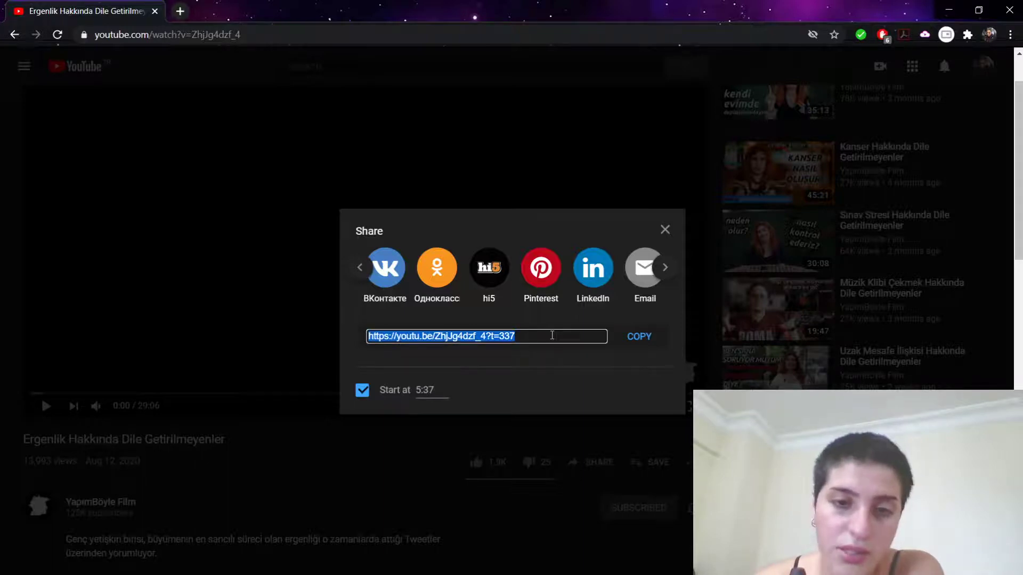
{"action": "mouse_move", "coordinate": [498, 326]}
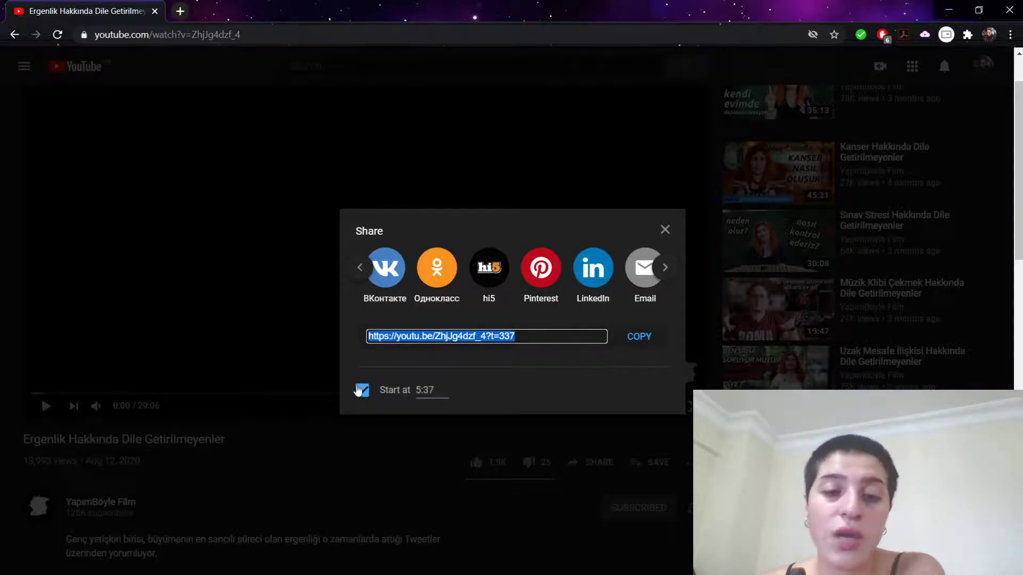
{"action": "left_click", "coordinate": [362, 390]}
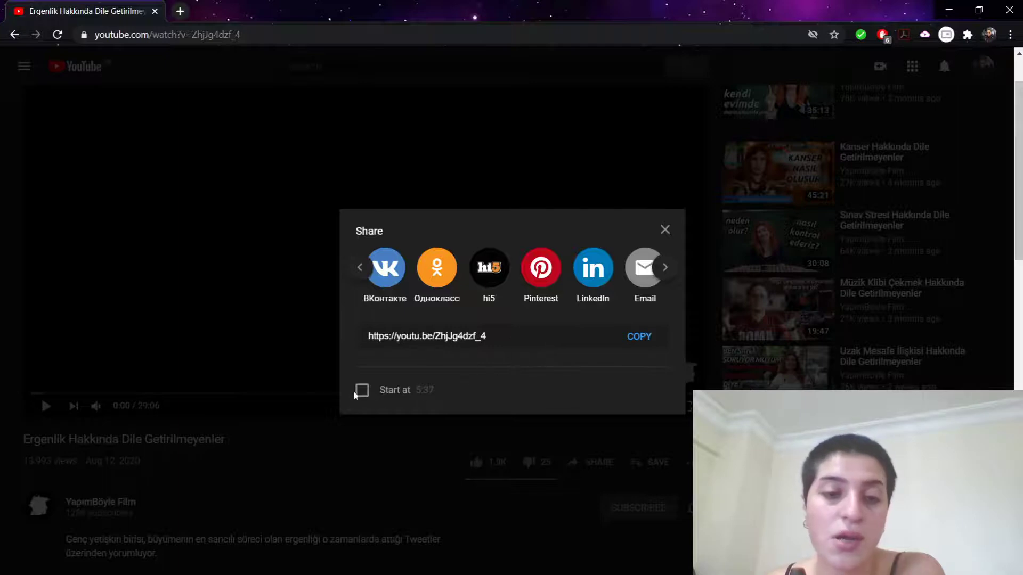
{"action": "left_click", "coordinate": [362, 390]}
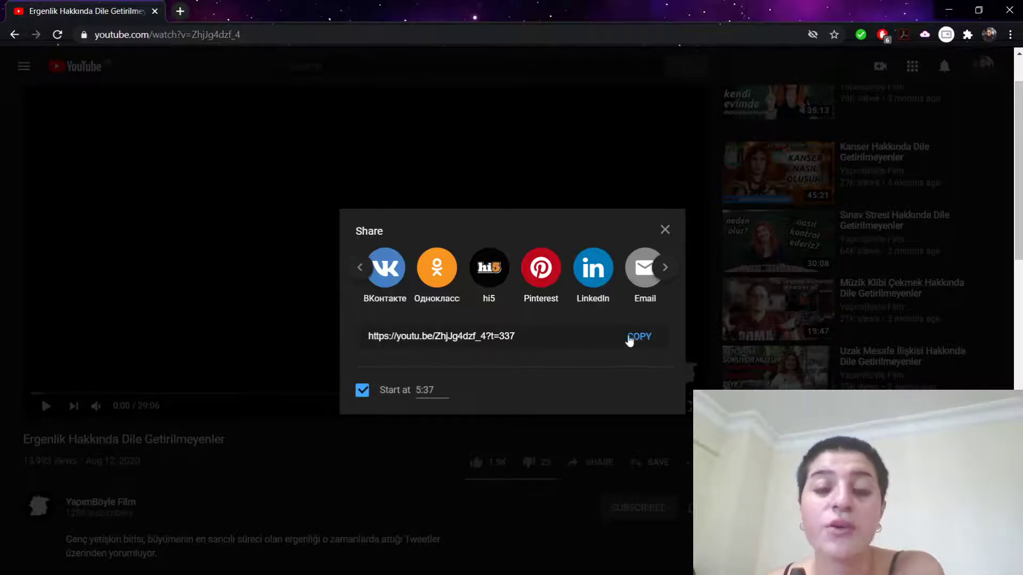
{"action": "left_click", "coordinate": [639, 337]}
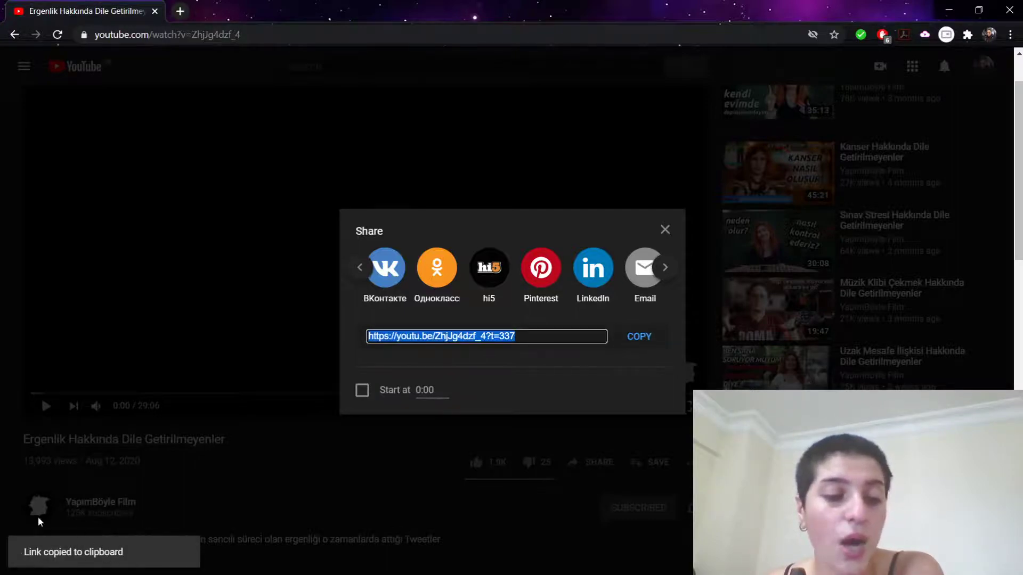
{"action": "left_click", "coordinate": [664, 230]}
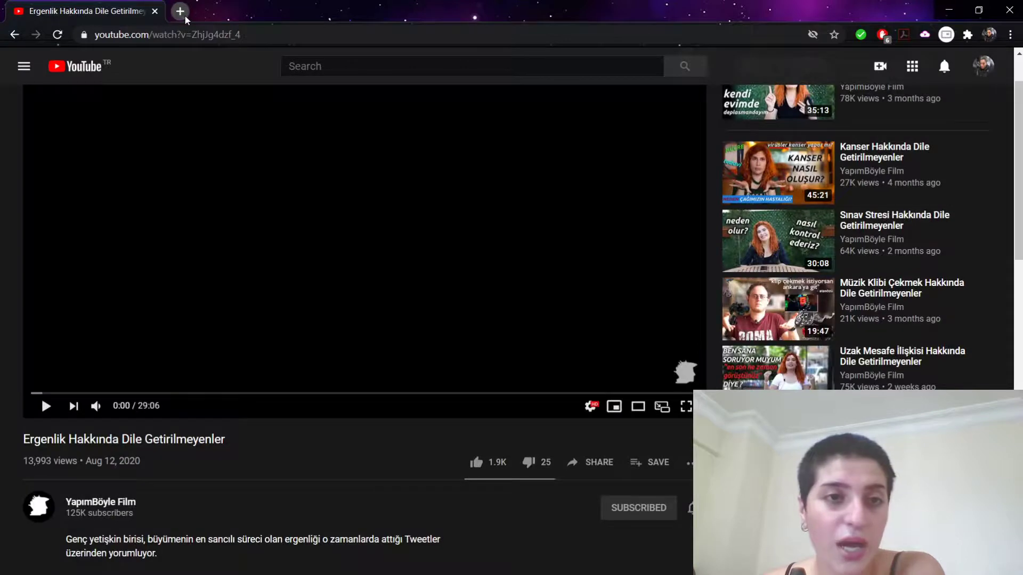
{"action": "left_click", "coordinate": [180, 11]}
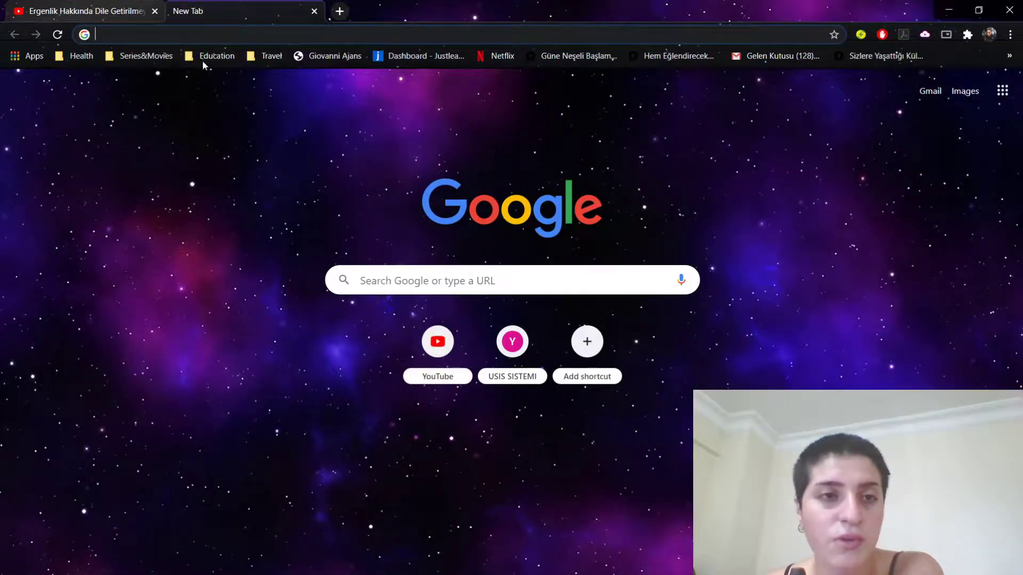
{"action": "type", "text": "https://youtu.be/ZhjJg4dzf_4?t=337"}
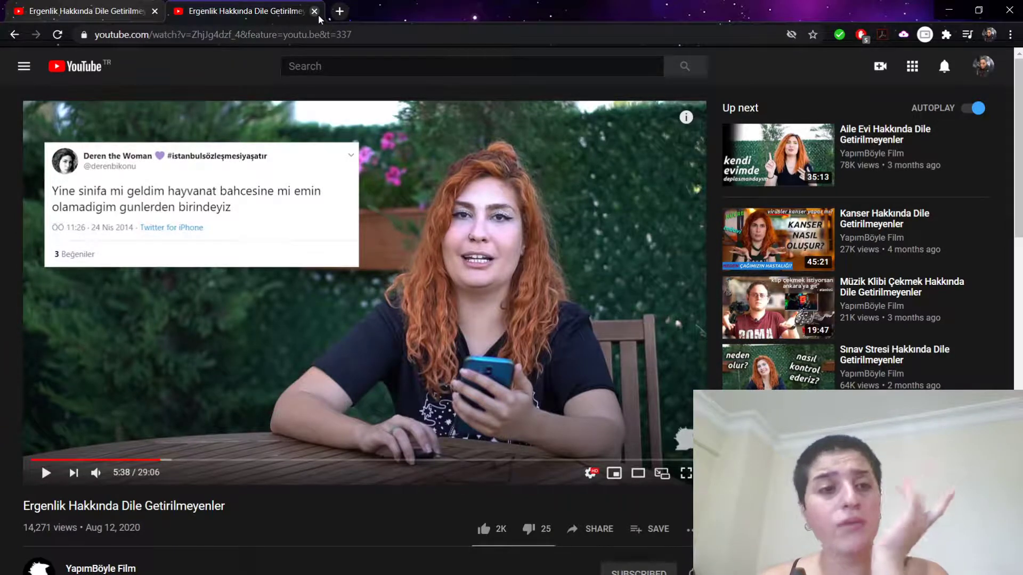
{"action": "mouse_move", "coordinate": [264, 80]}
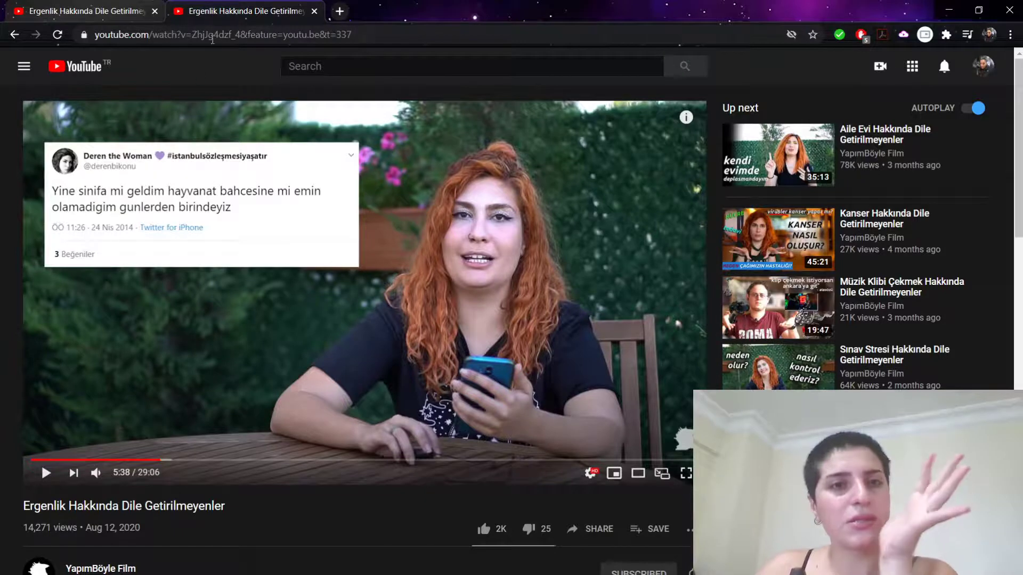
{"action": "mouse_move", "coordinate": [44, 239]}
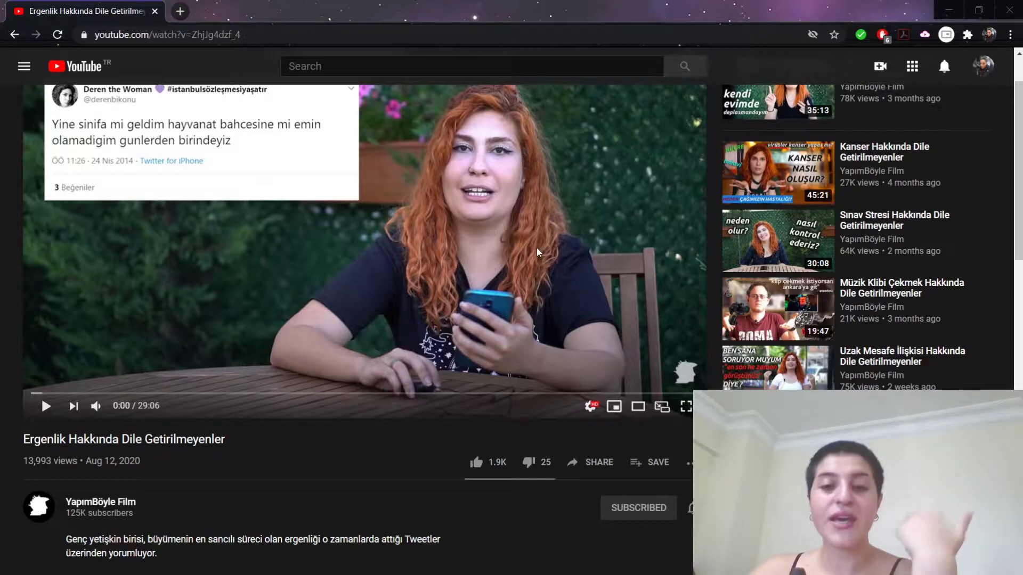
Scroll down the watch page to the comments section showing 427 comments
{"action": "scroll", "scroll_direction": "down", "scroll_amount": 3}
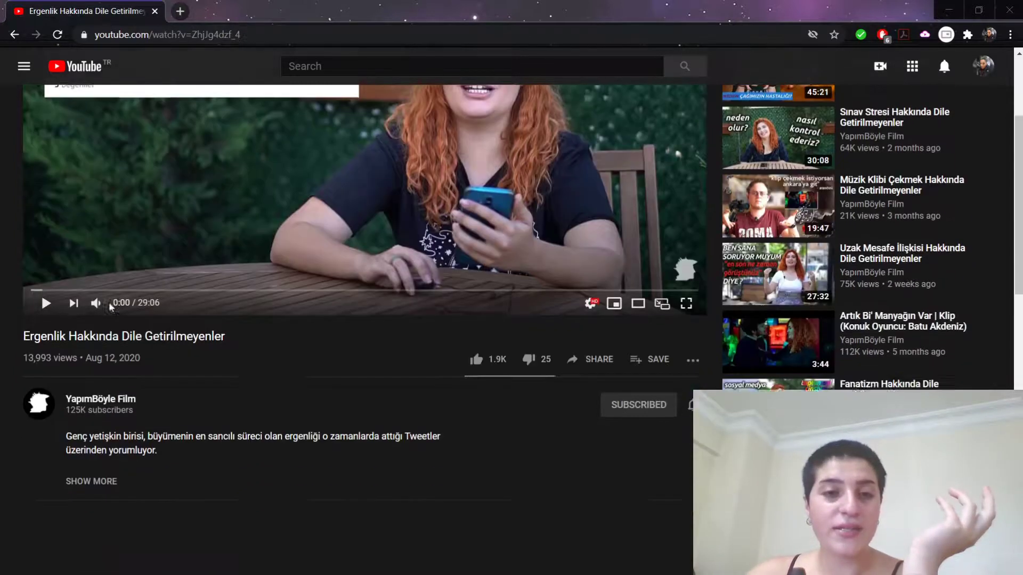
{"action": "scroll", "scroll_direction": "down", "scroll_amount": 3}
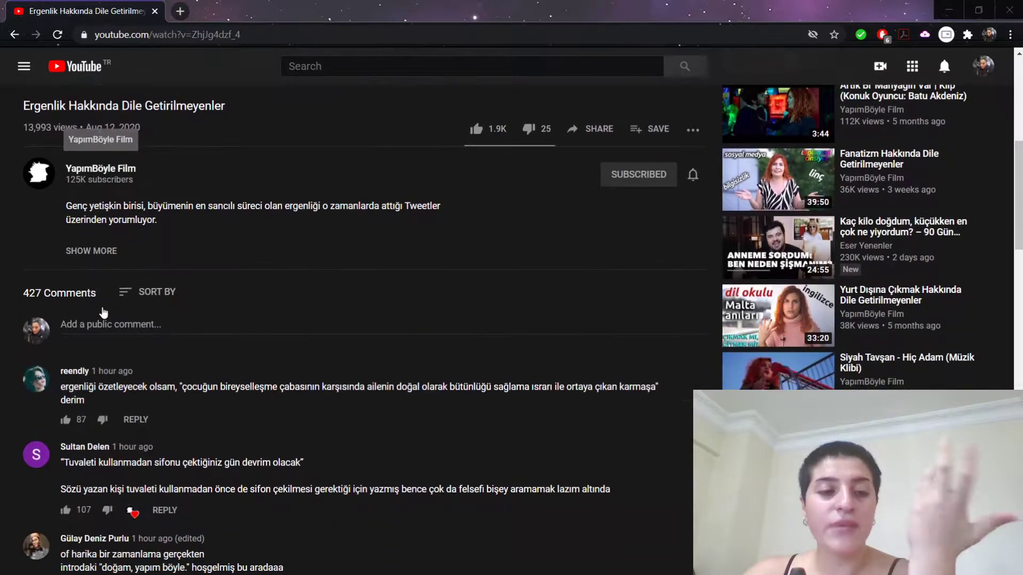
{"action": "scroll", "scroll_direction": "down", "scroll_amount": 3}
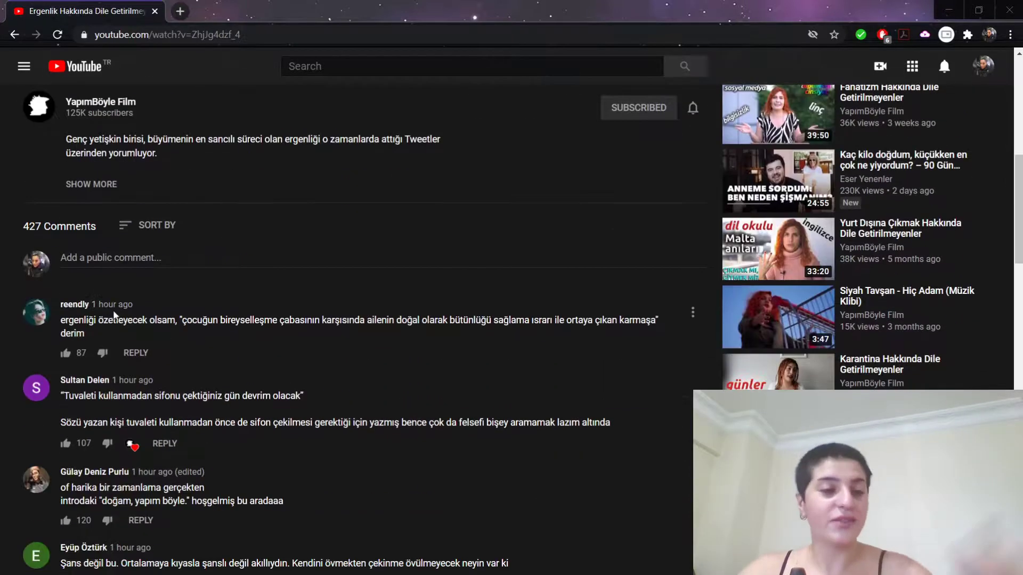
{"action": "scroll", "scroll_direction": "down", "scroll_amount": 3}
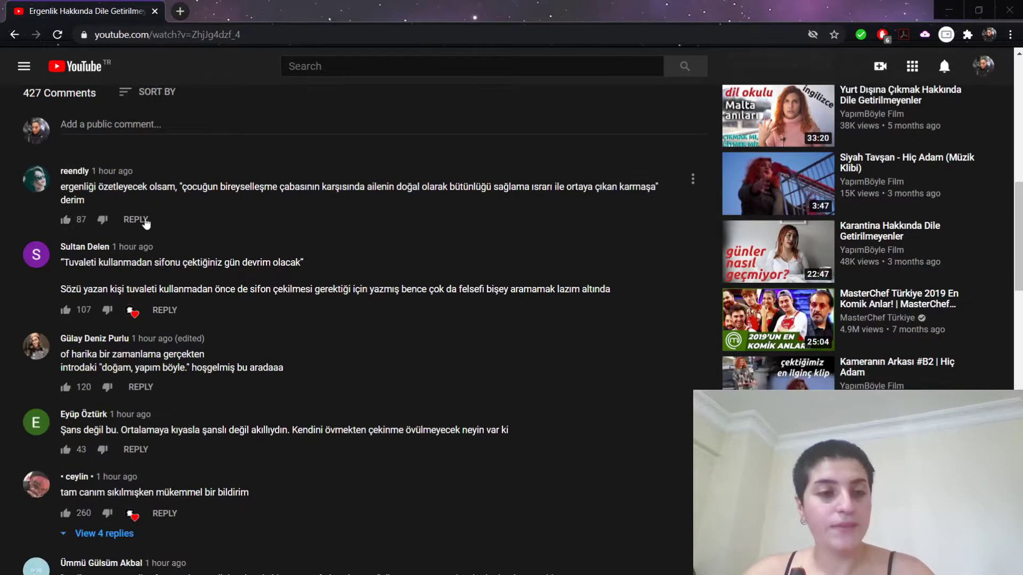
{"action": "mouse_move", "coordinate": [102, 220]}
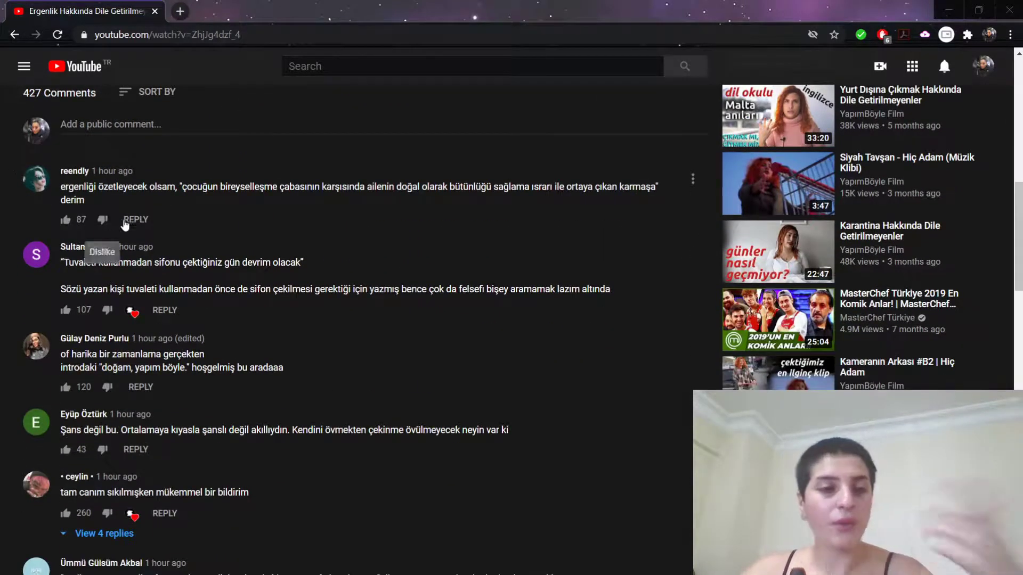
{"action": "mouse_move", "coordinate": [171, 213]}
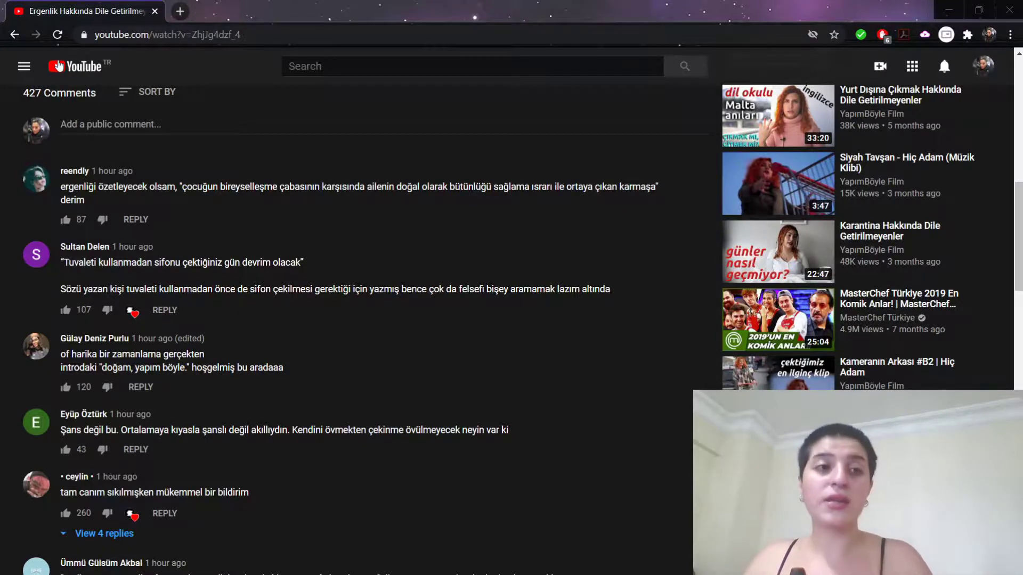
Return from the watch page to YouTube's recommended videos home page via the logo
{"action": "left_click", "coordinate": [79, 65]}
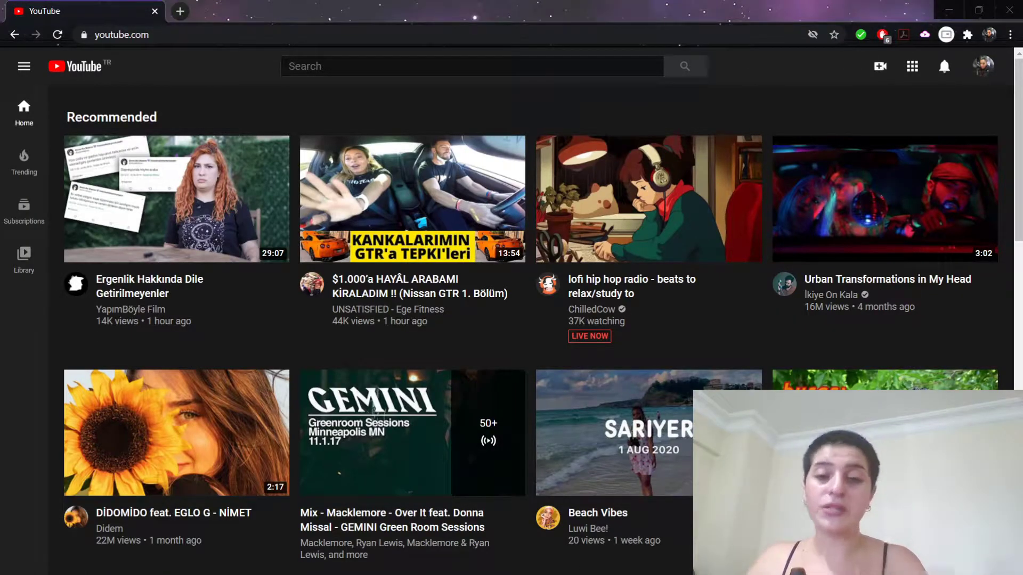
{"action": "mouse_move", "coordinate": [714, 384]}
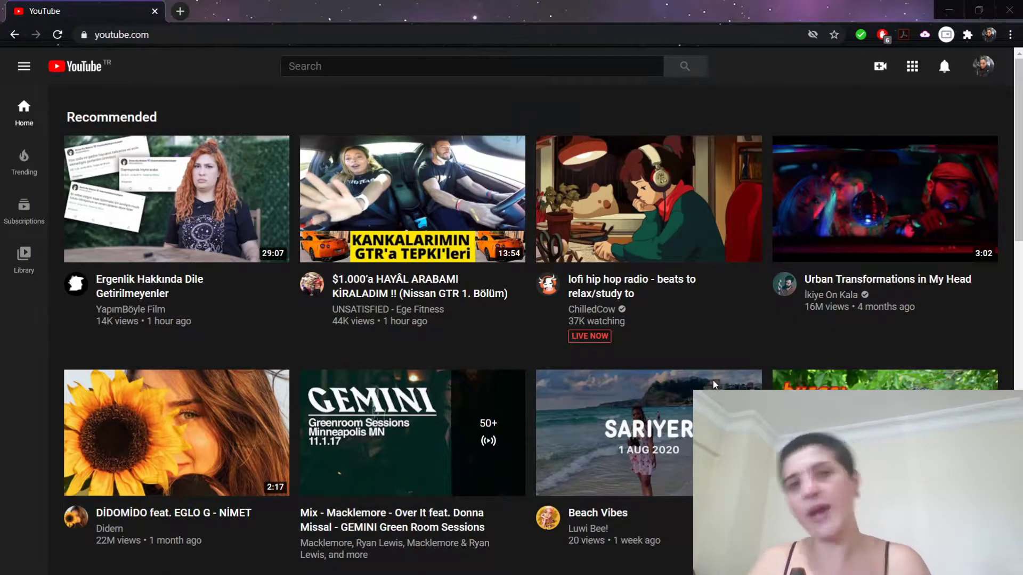